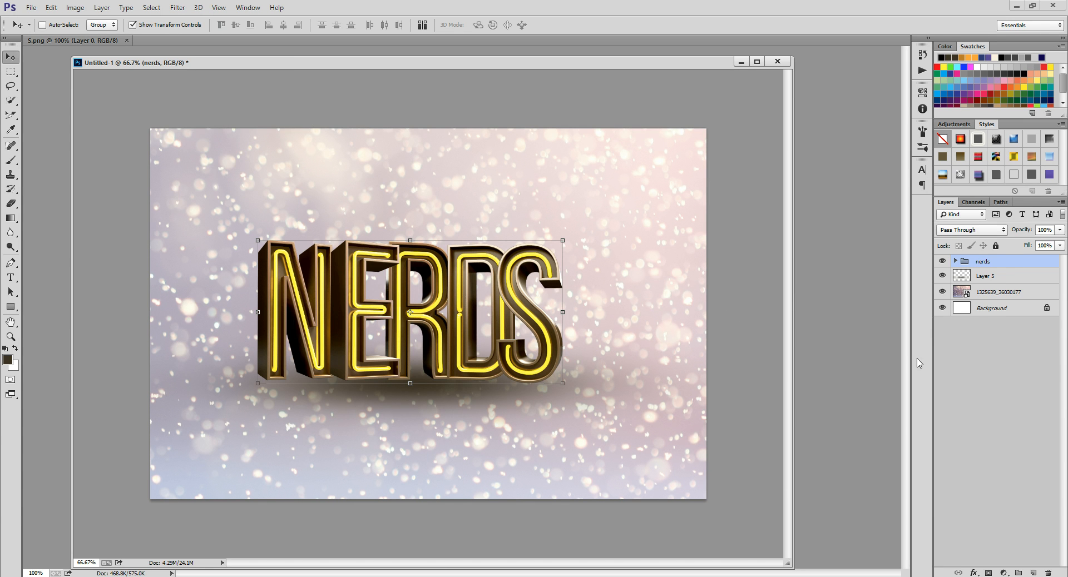
mouse_move(972, 254)
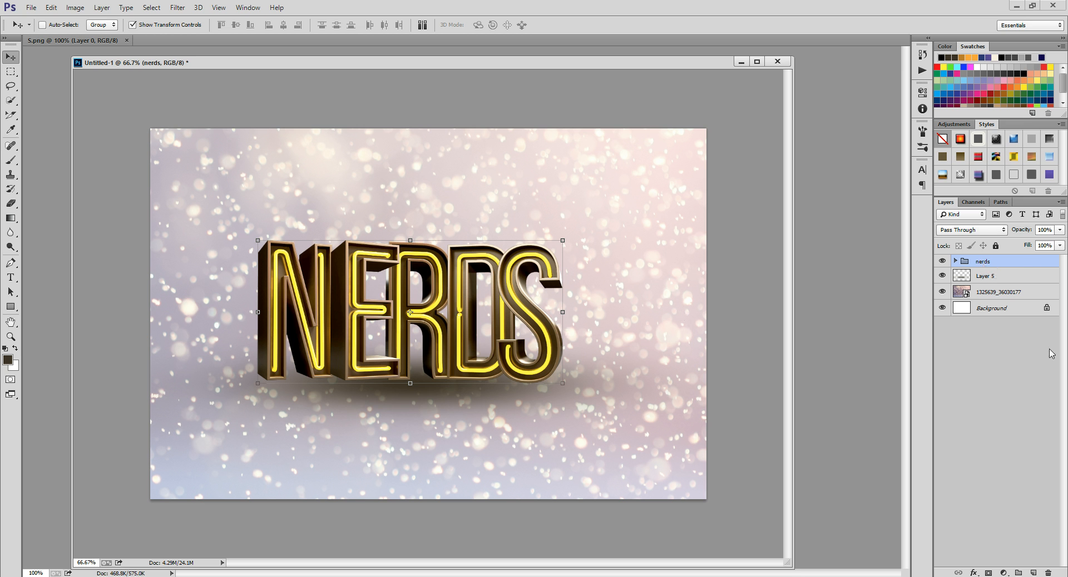
mouse_move(369, 336)
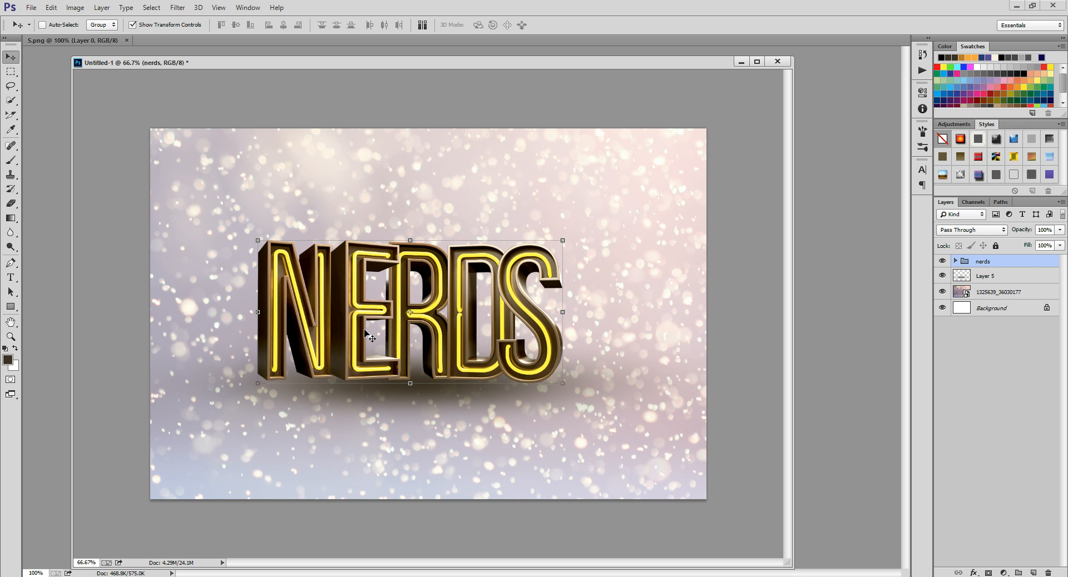
mouse_move(564, 348)
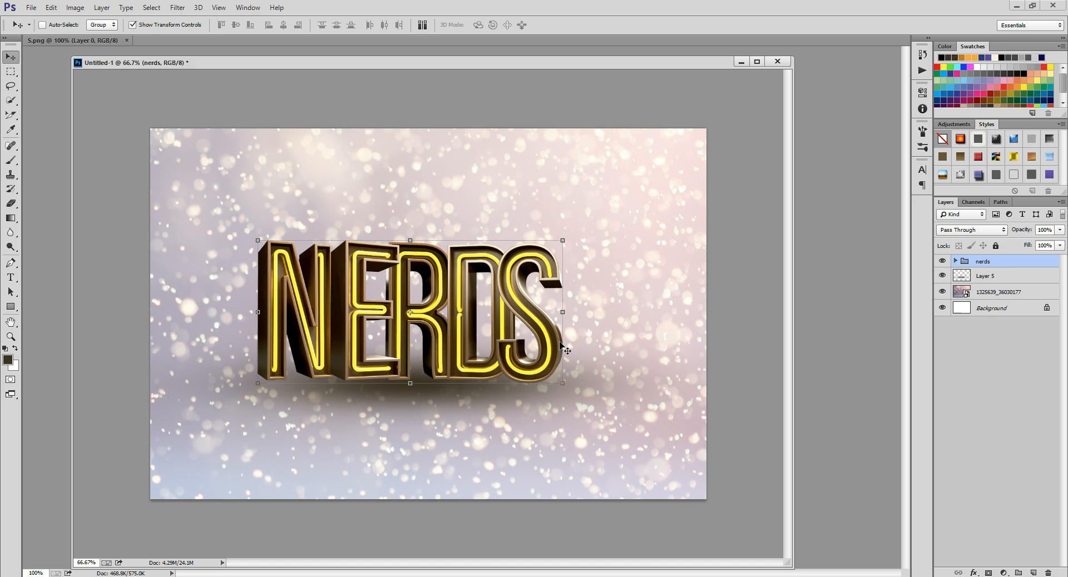
Duplicate the nerds group and convert the copy into a 'nerds copy' smart object
right_click(983, 260)
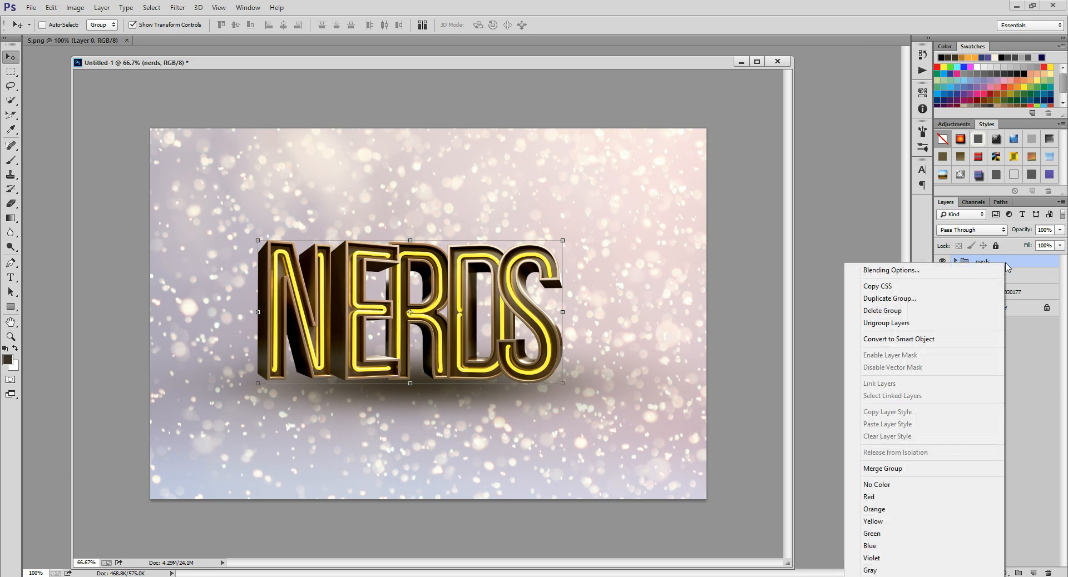
click(889, 299)
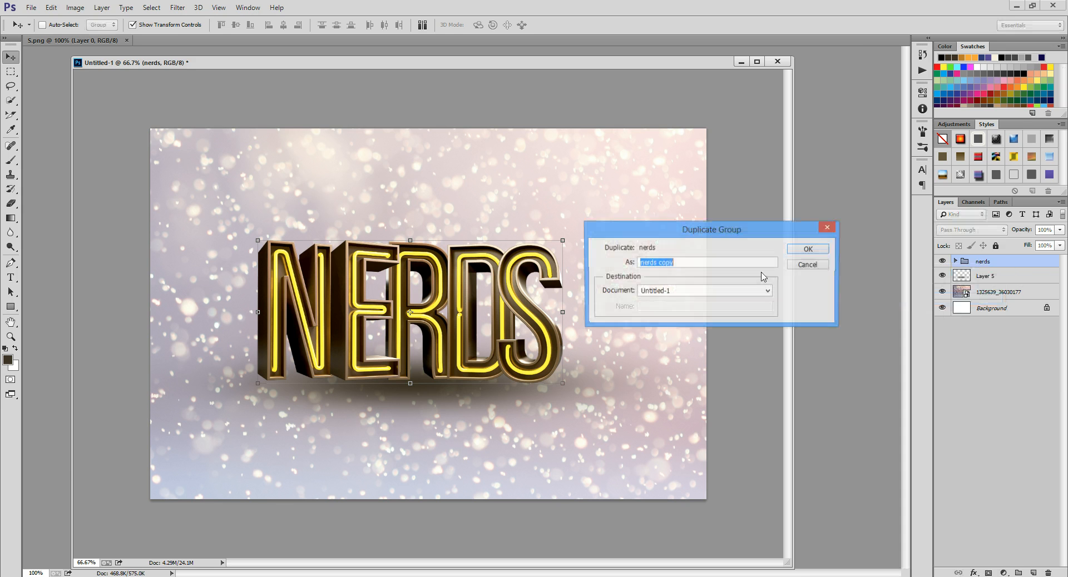
click(807, 248)
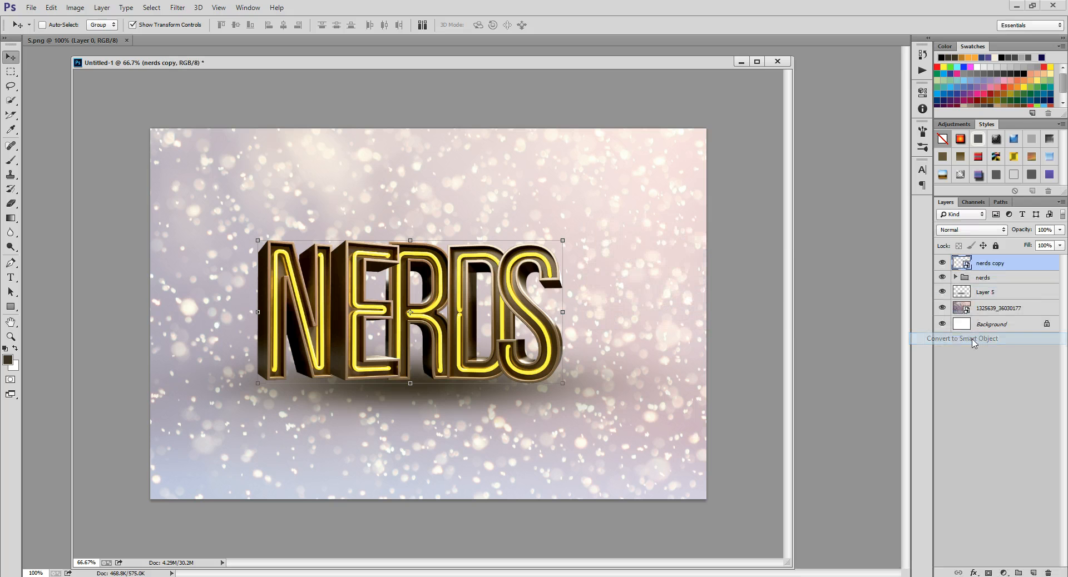
click(961, 339)
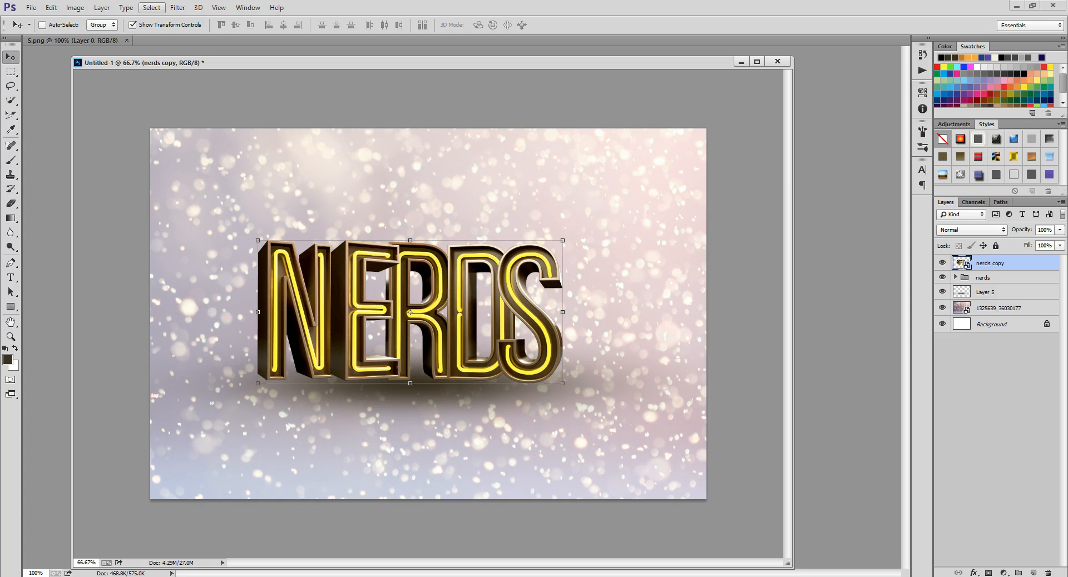
click(74, 8)
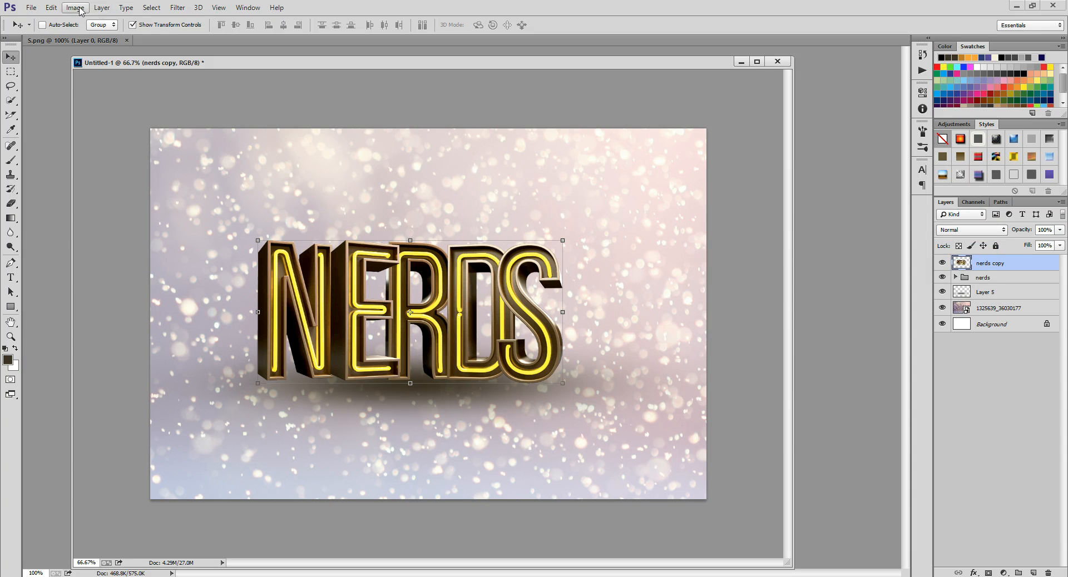
Apply a Hue/Saturation shift to nerds copy so the neon text glows pink-purple
click(75, 8)
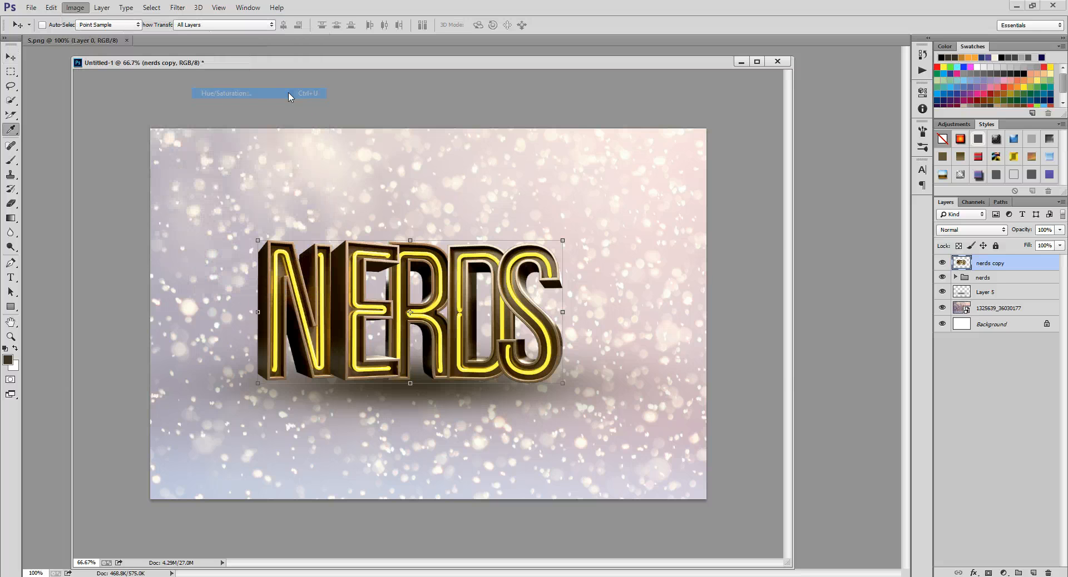
click(226, 94)
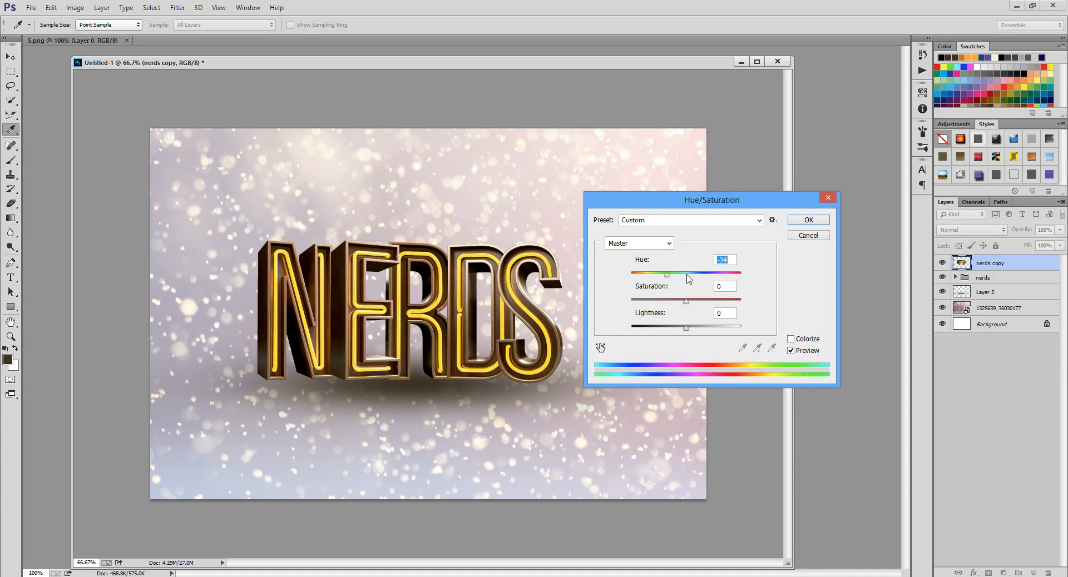
drag(667, 274, 645, 274)
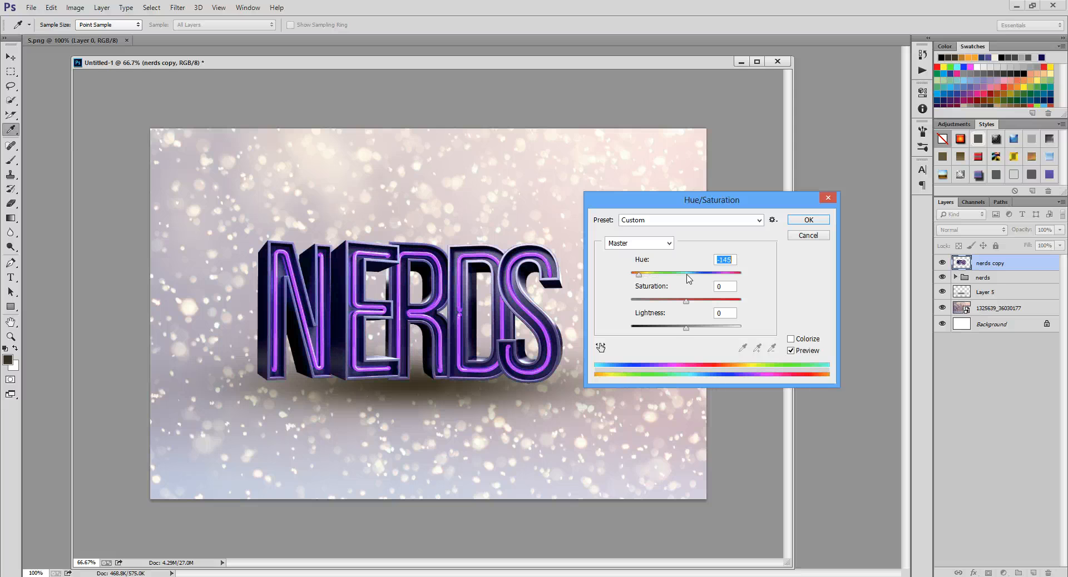
drag(638, 273, 649, 274)
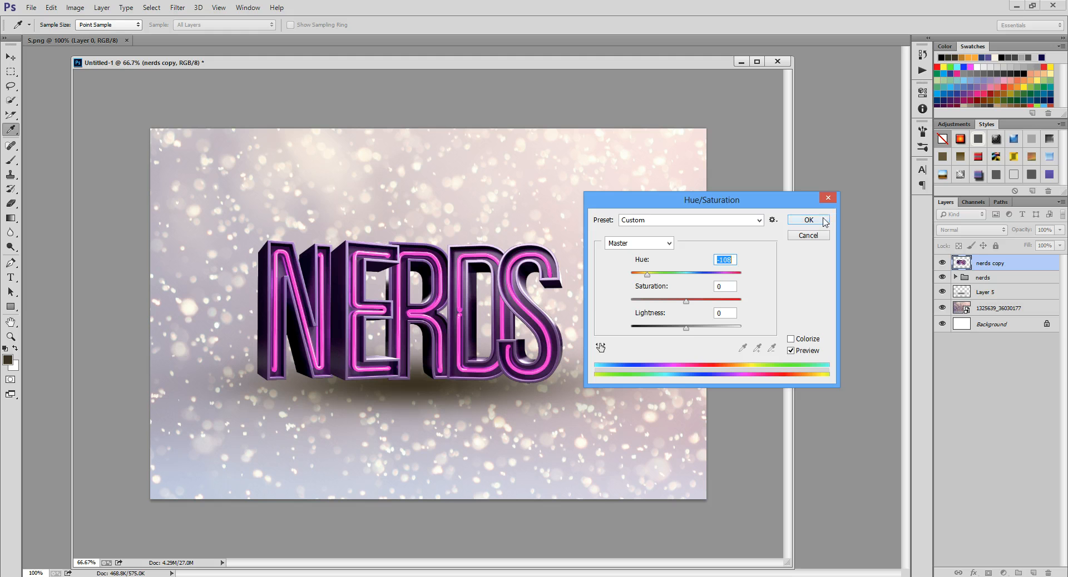
click(808, 219)
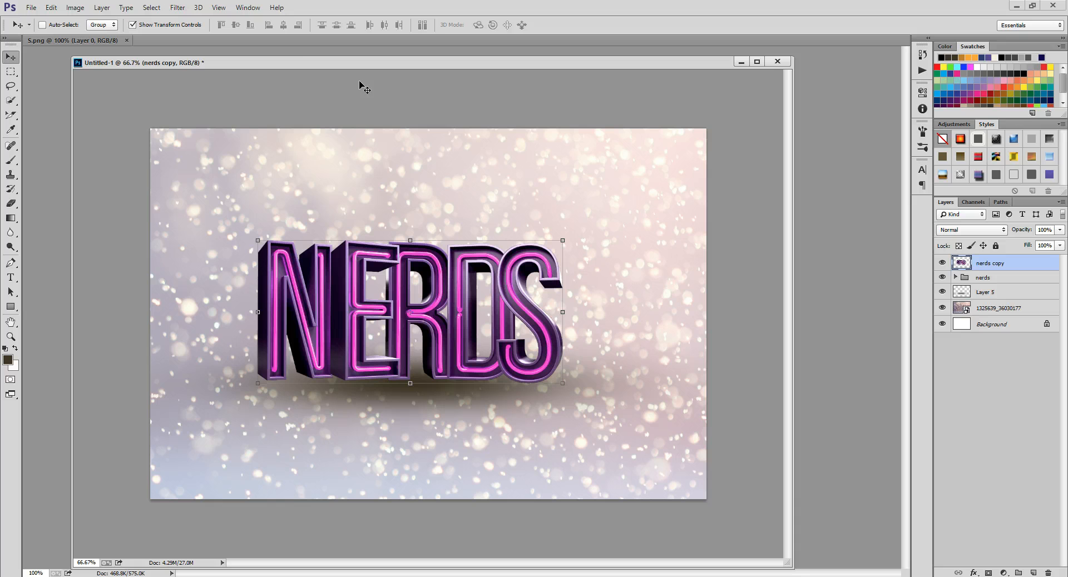
Show the Timeline panel from the Window menu with its single 0.5 s frame
click(247, 8)
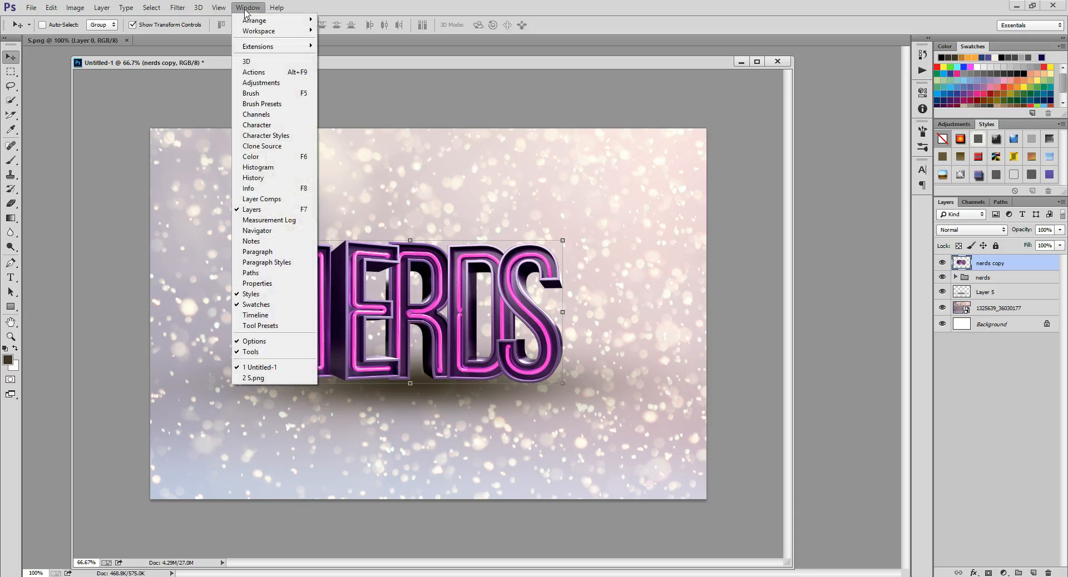
mouse_move(256, 314)
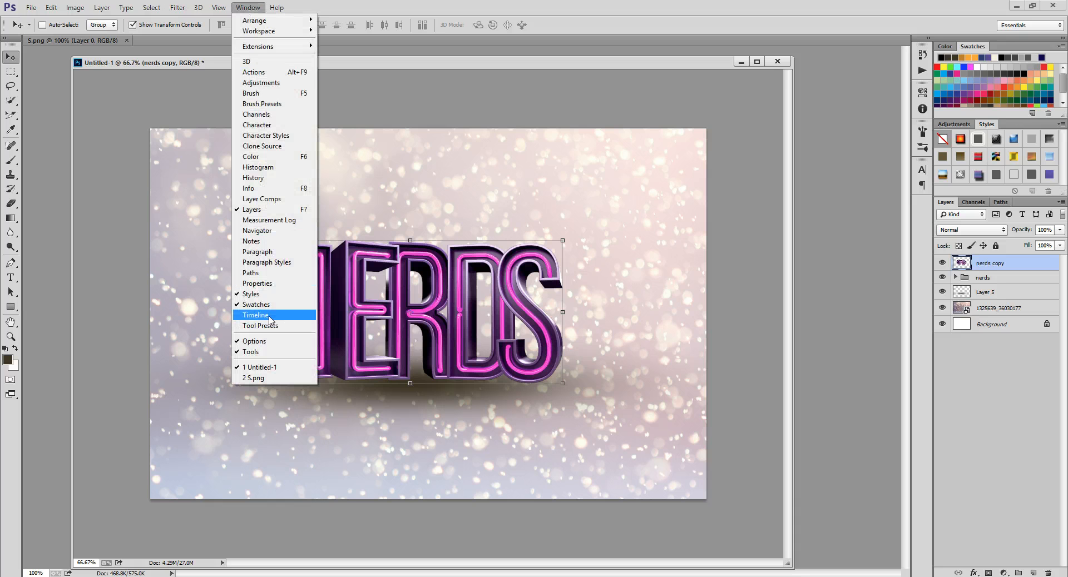
click(255, 315)
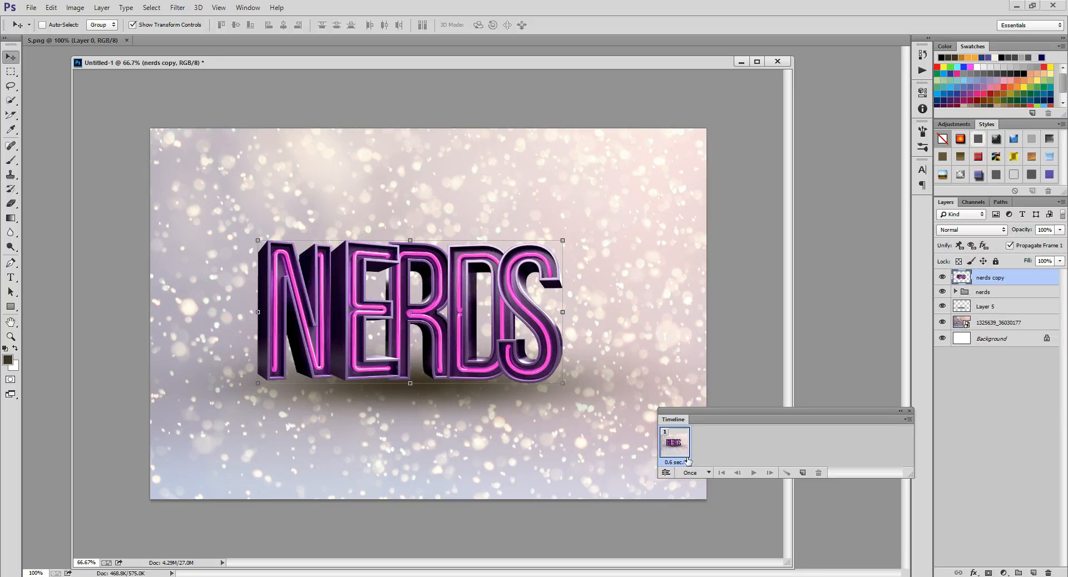
mouse_move(693, 419)
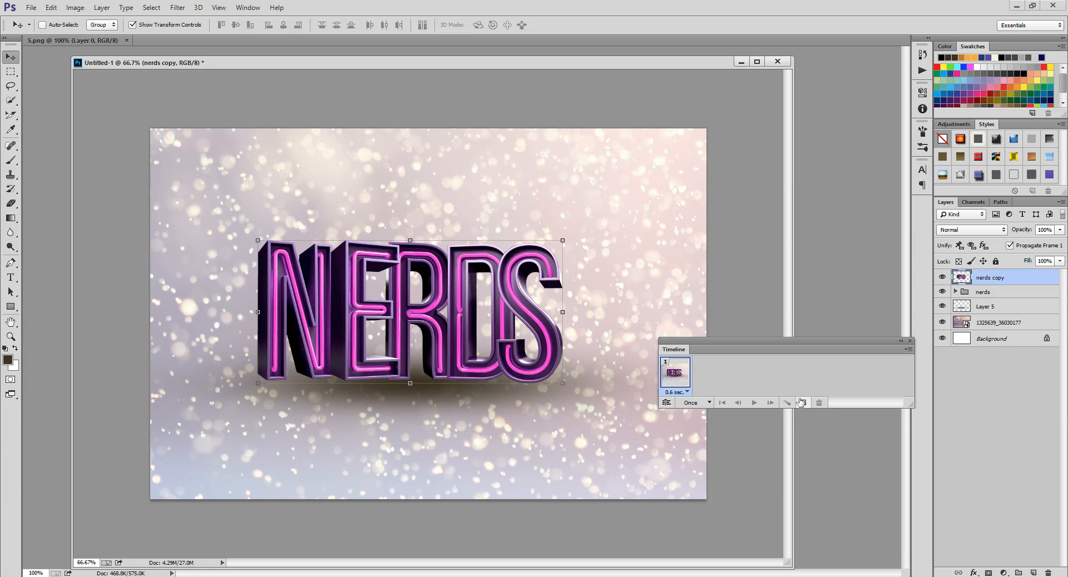
Add a second frame and hide nerds copy on frame 1 so it shows yellow, frame 2 pink
click(802, 403)
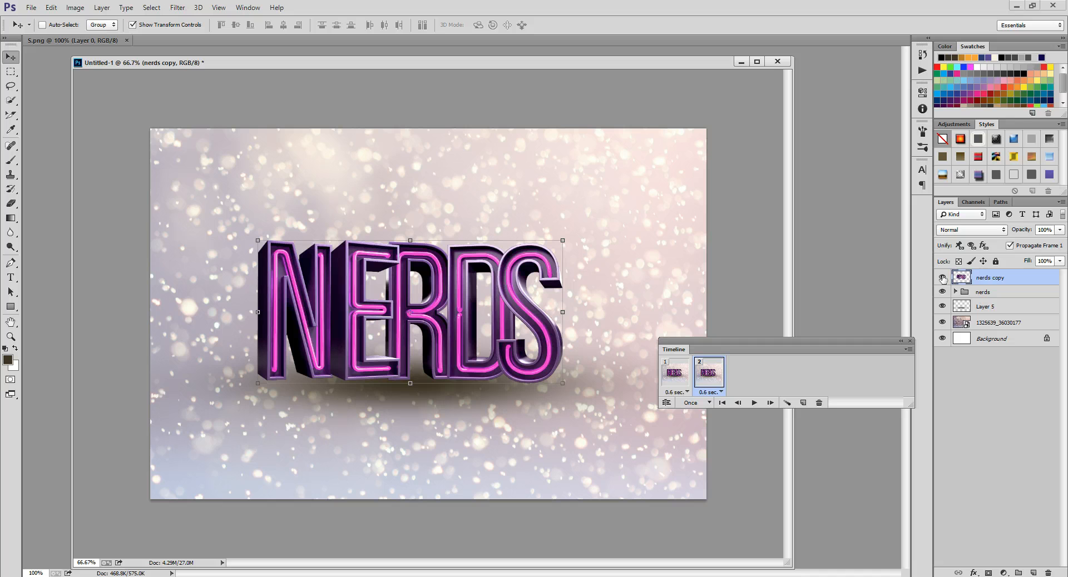
click(708, 375)
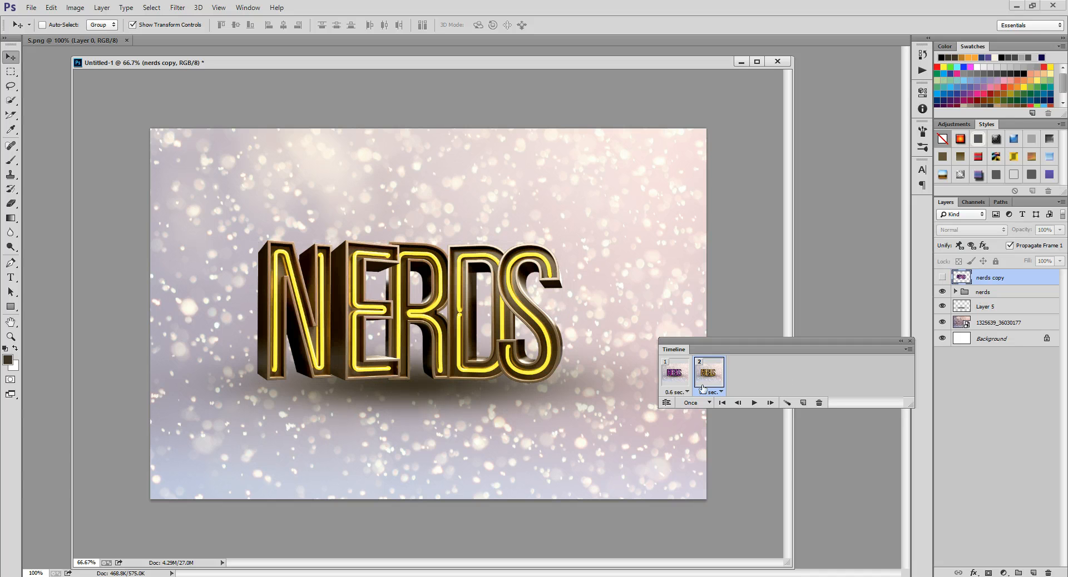
click(674, 373)
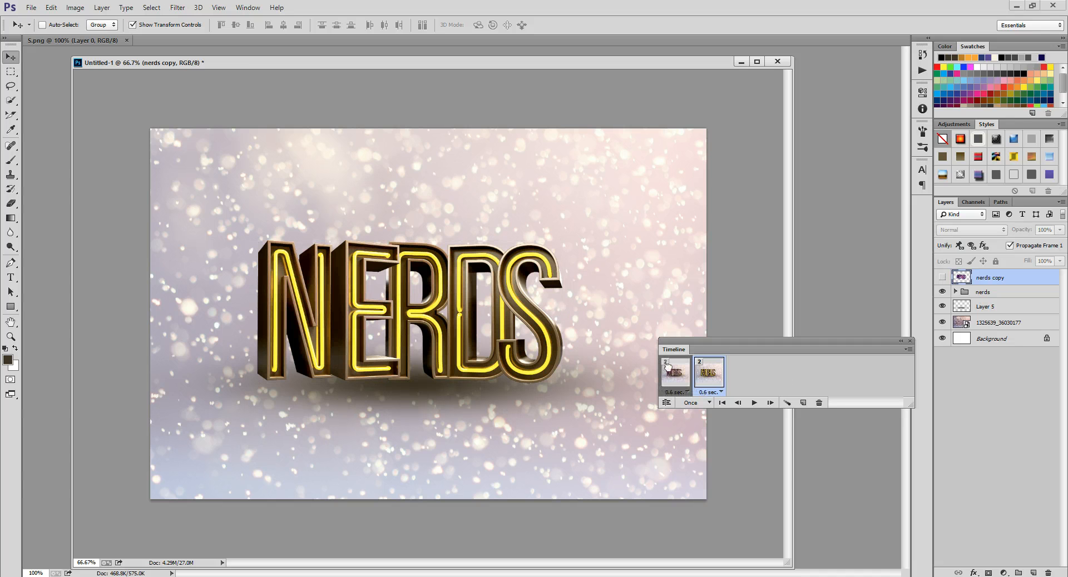
click(674, 373)
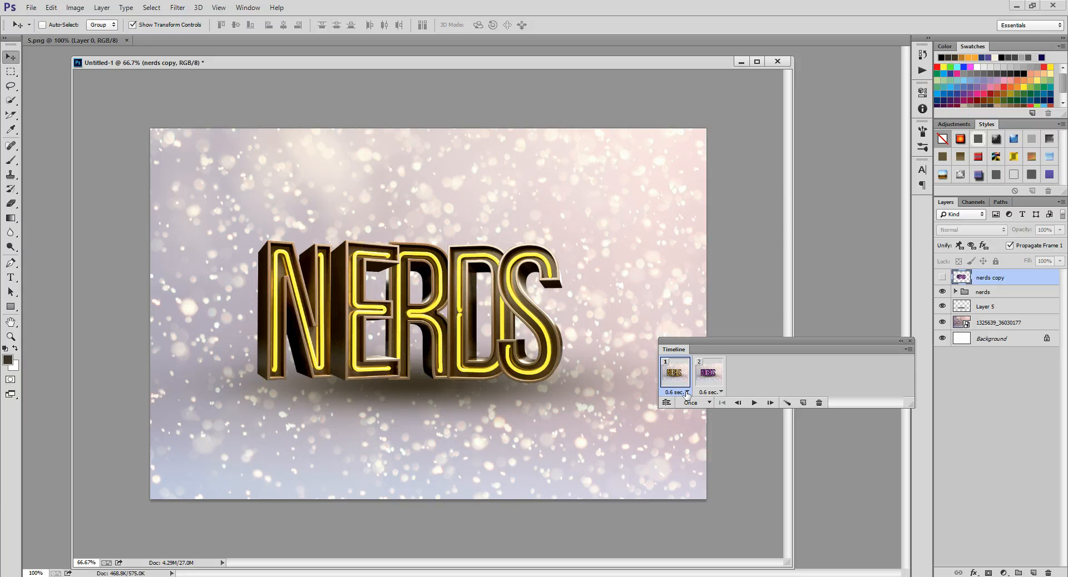
mouse_move(686, 394)
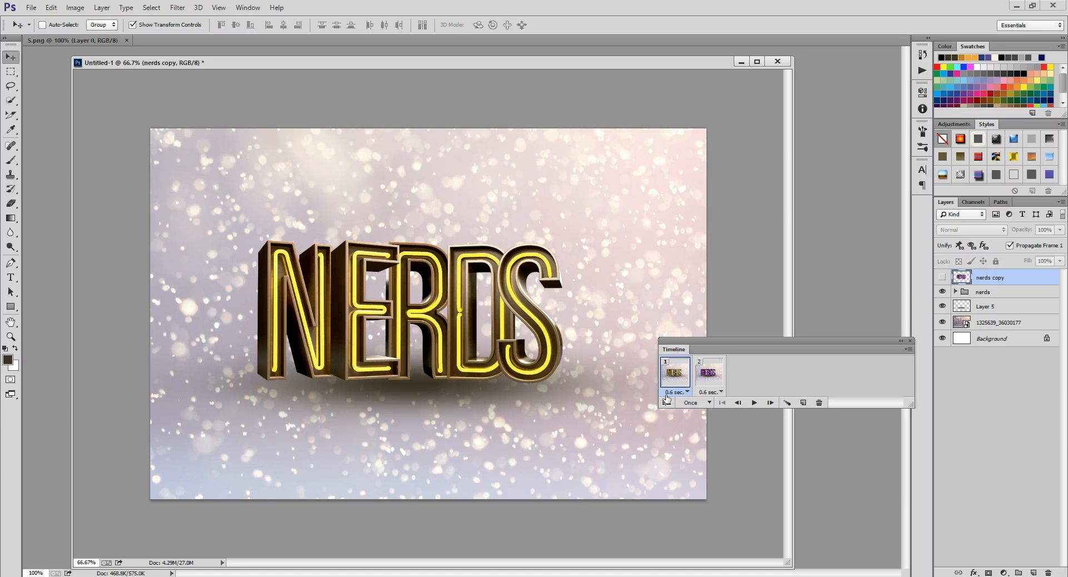
Give both the yellow and pink frames a custom 0.3-second delay
click(686, 393)
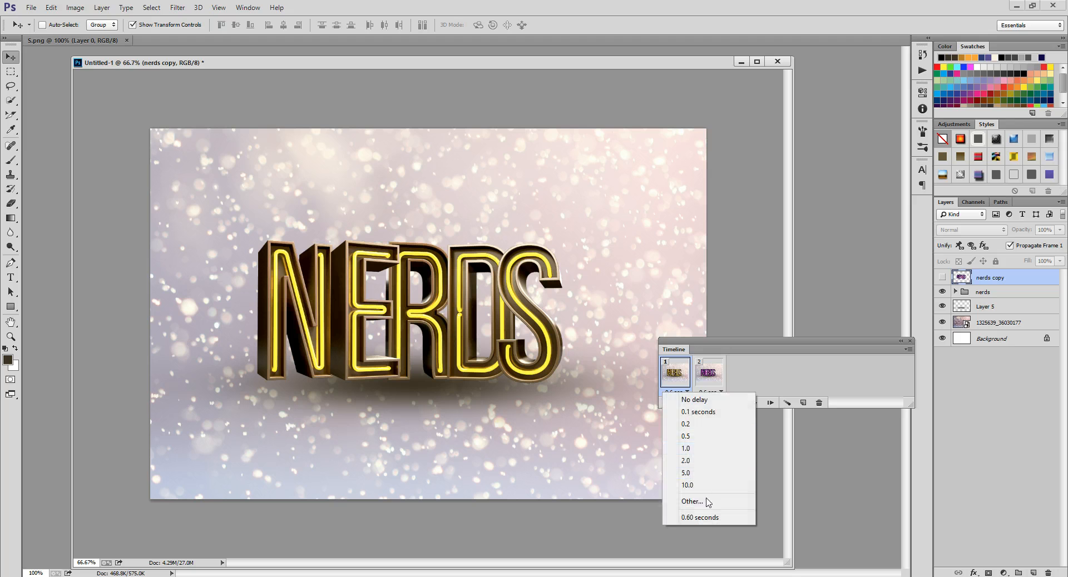
click(692, 501)
text(0.3)
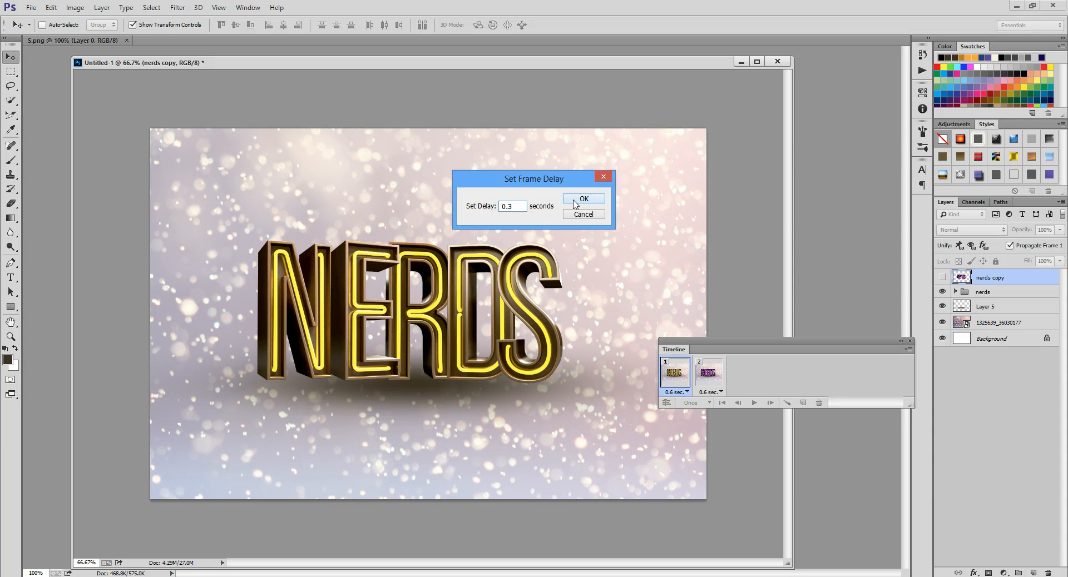
click(721, 392)
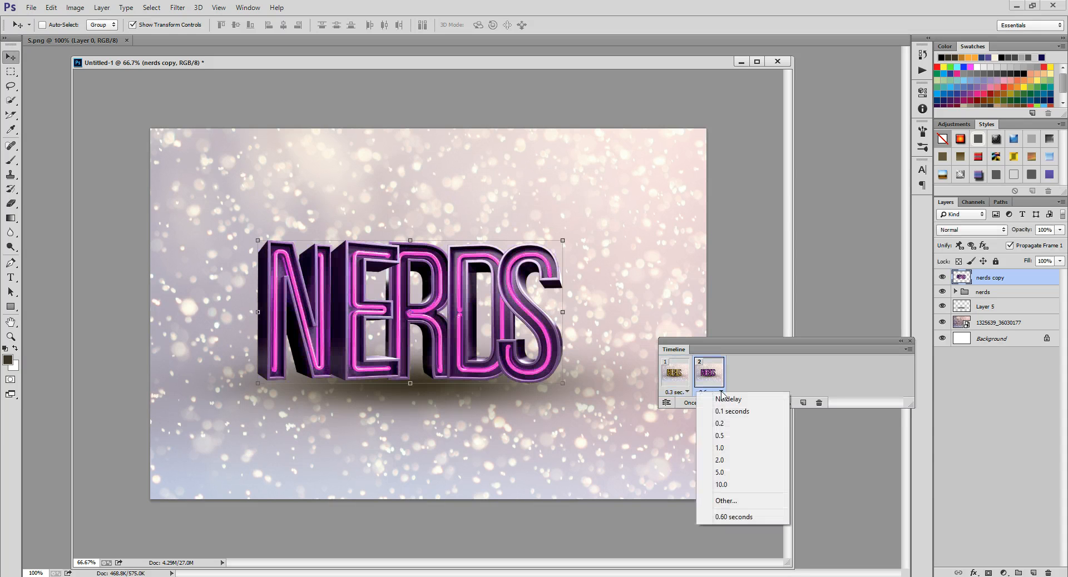
click(725, 501)
text(0.3)
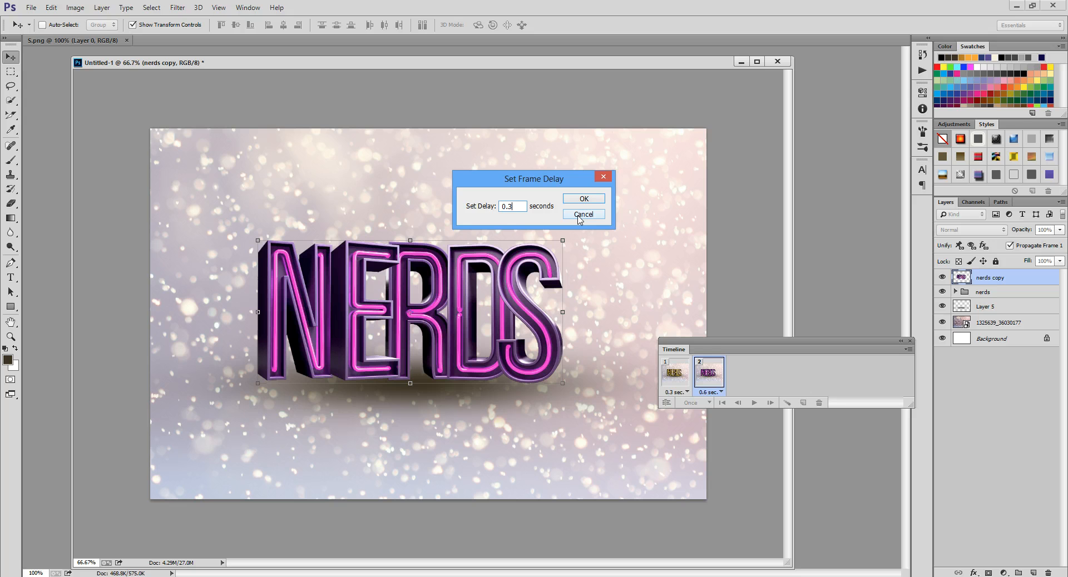
click(582, 198)
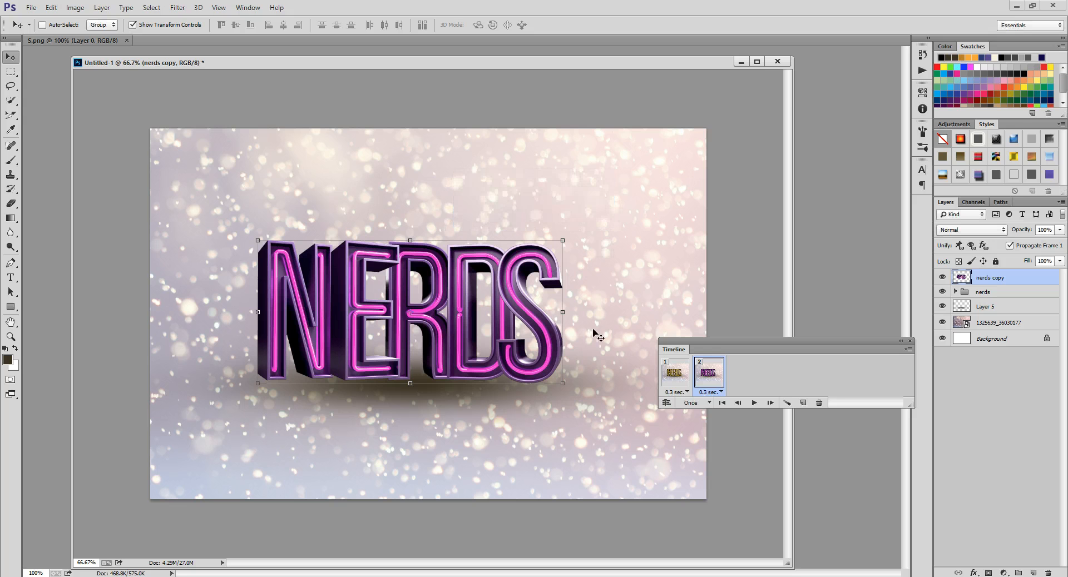
mouse_move(707, 407)
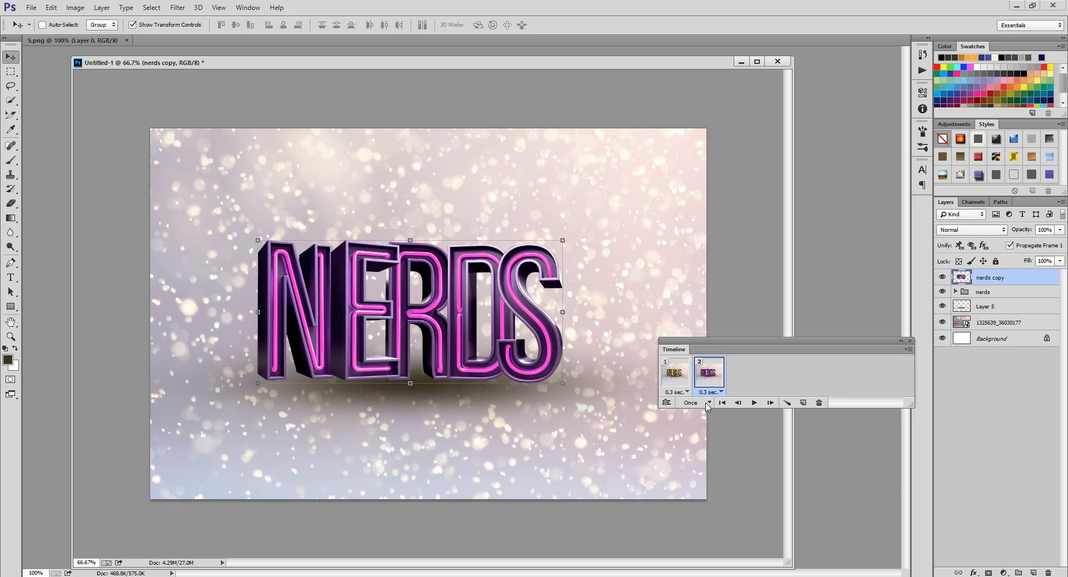
Set the animation's looping option to Forever
click(689, 403)
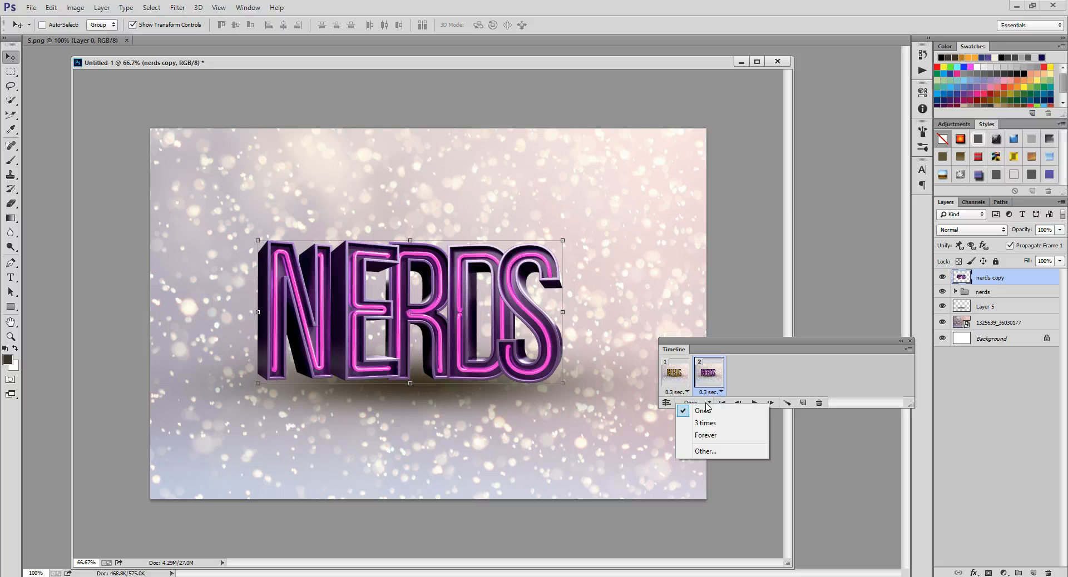
mouse_move(706, 435)
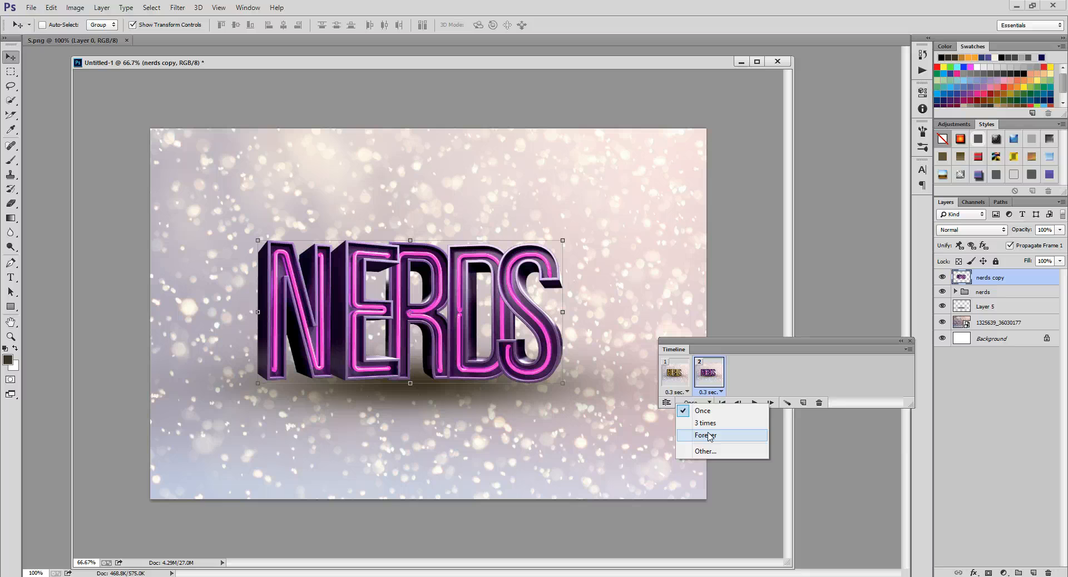
click(705, 435)
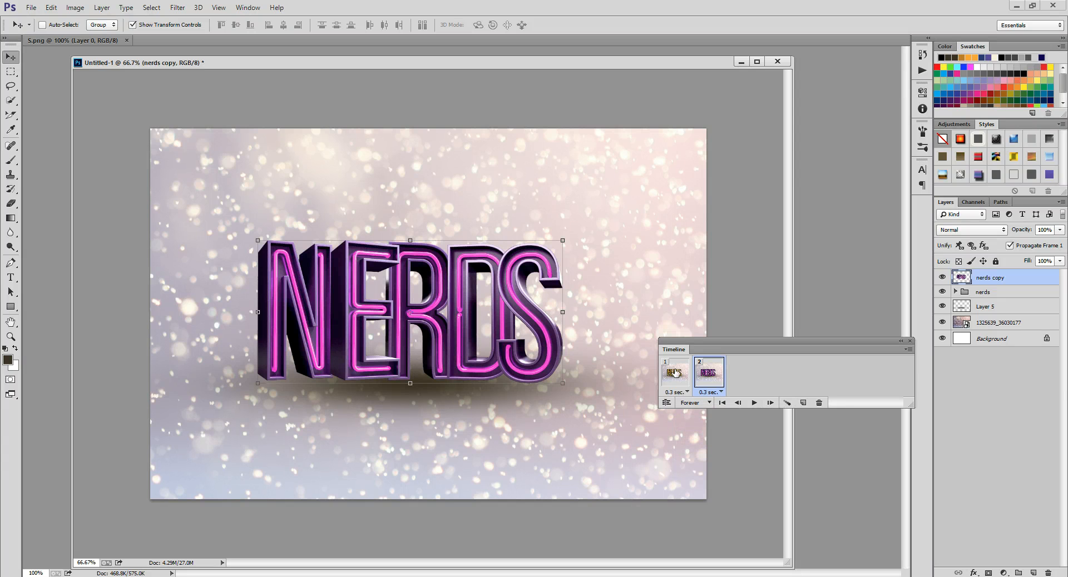
Tween from frame 1, adding 5 in-between frames across all layers for seven total
click(675, 373)
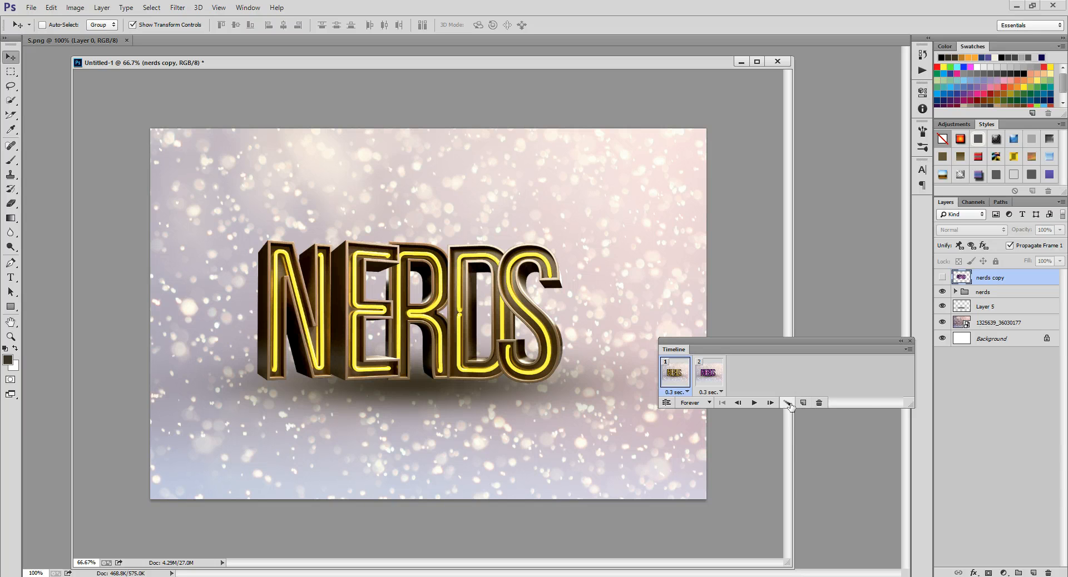
mouse_move(788, 403)
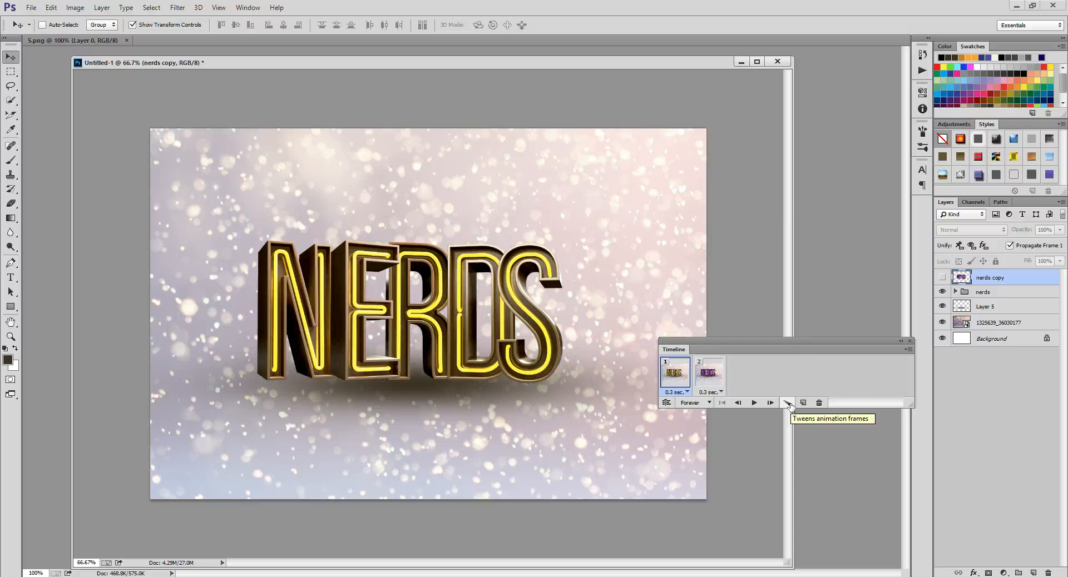
click(788, 403)
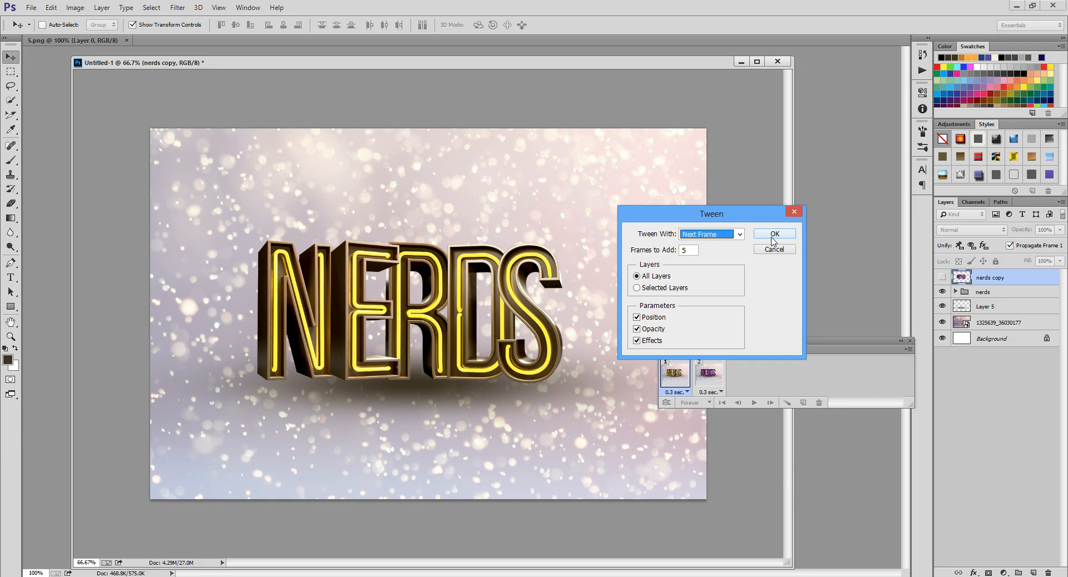
click(774, 234)
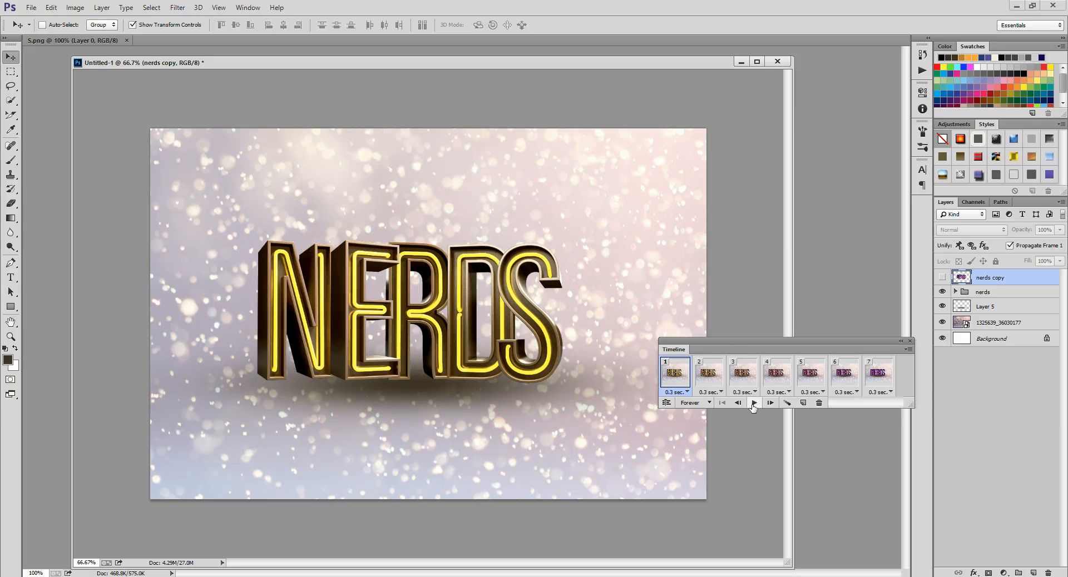
mouse_move(753, 403)
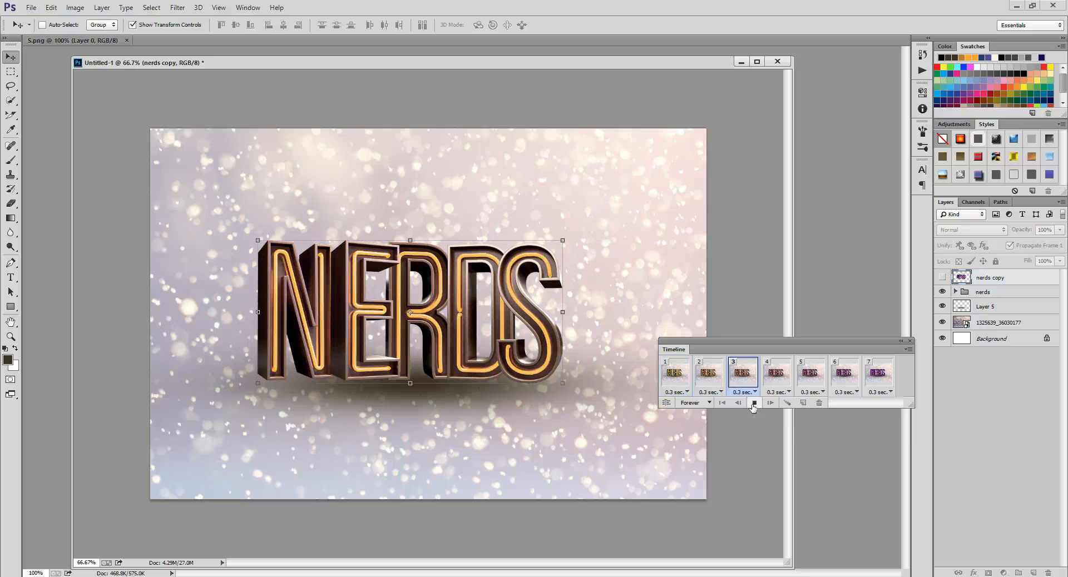
Play back the seven-frame yellow-to-pink fade and stop the preview
click(754, 403)
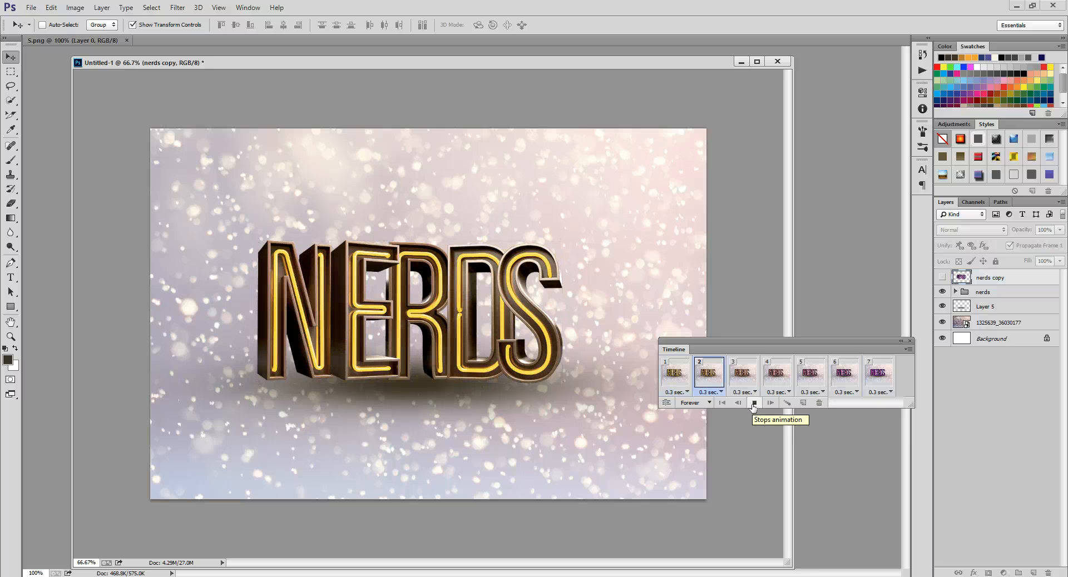
click(675, 375)
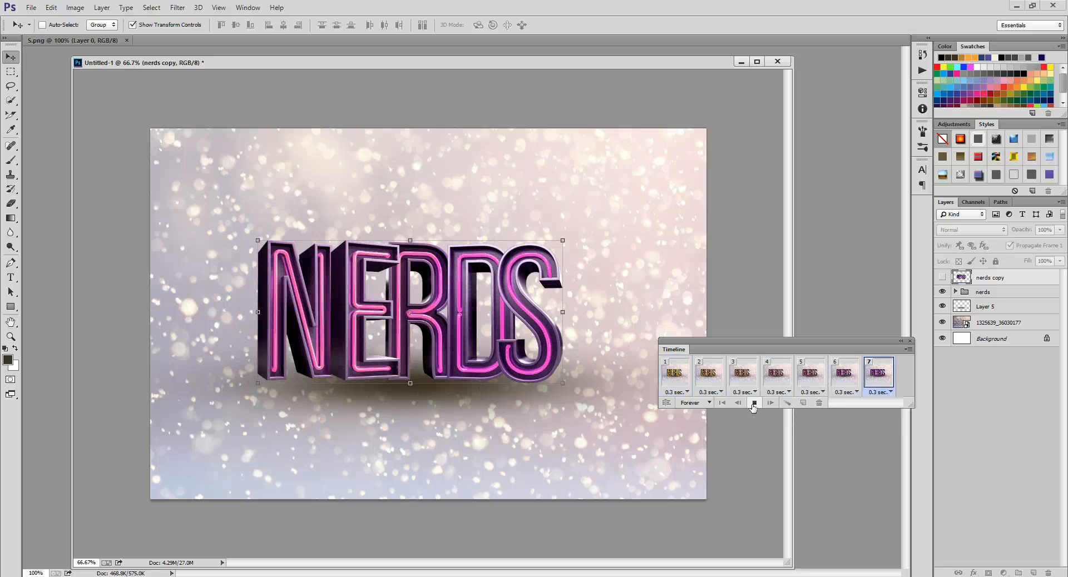
click(845, 372)
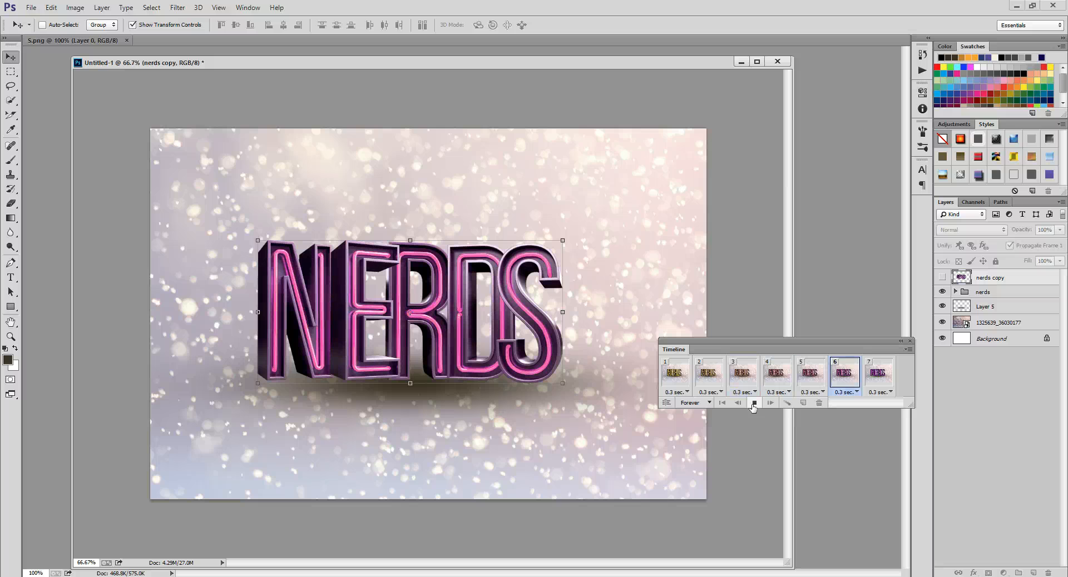
click(708, 373)
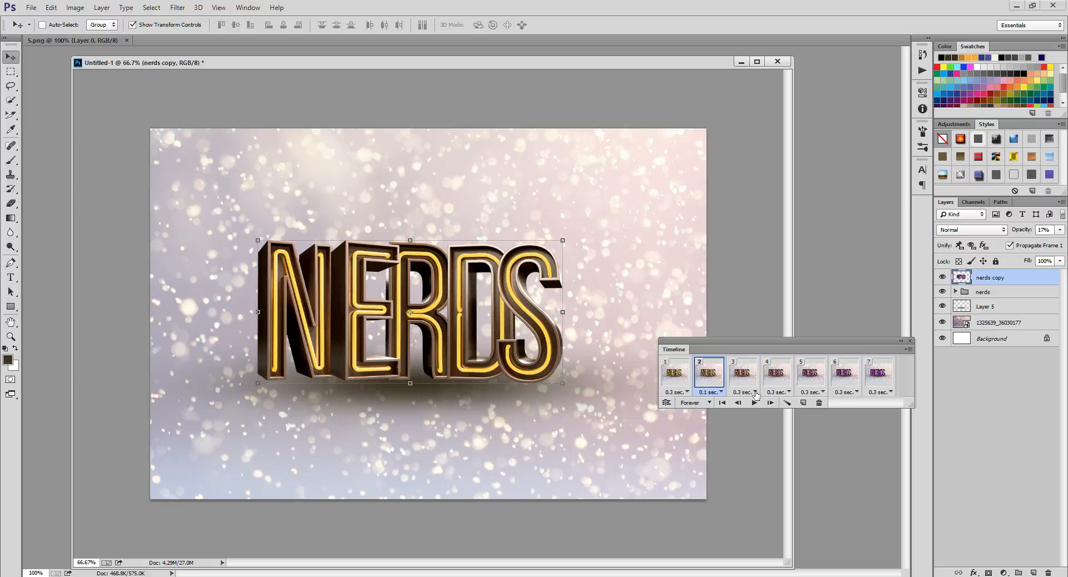
Set frames 3 through 7 to a 0.1-second delay
click(742, 372)
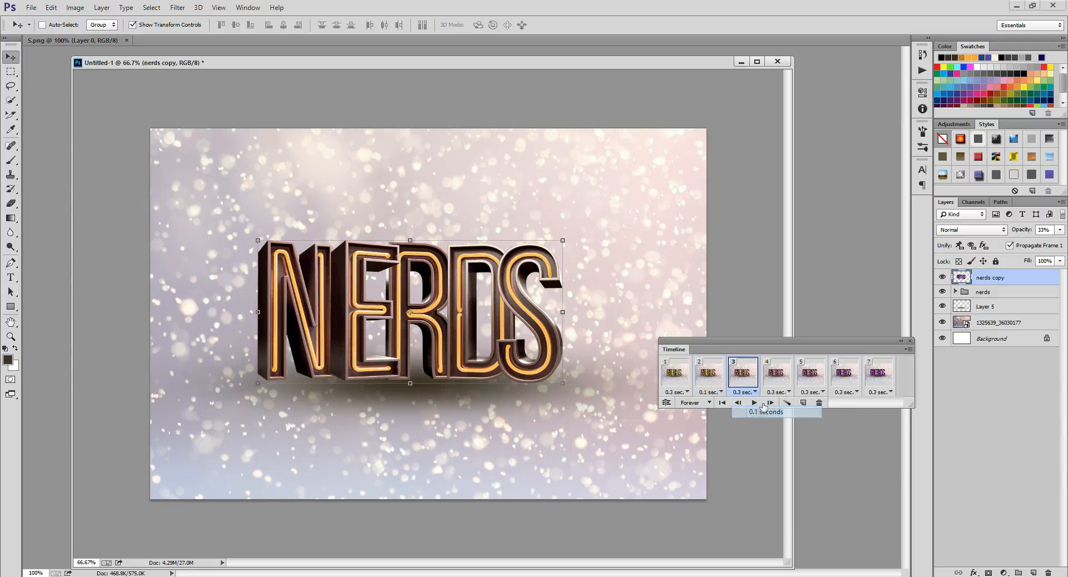
click(776, 373)
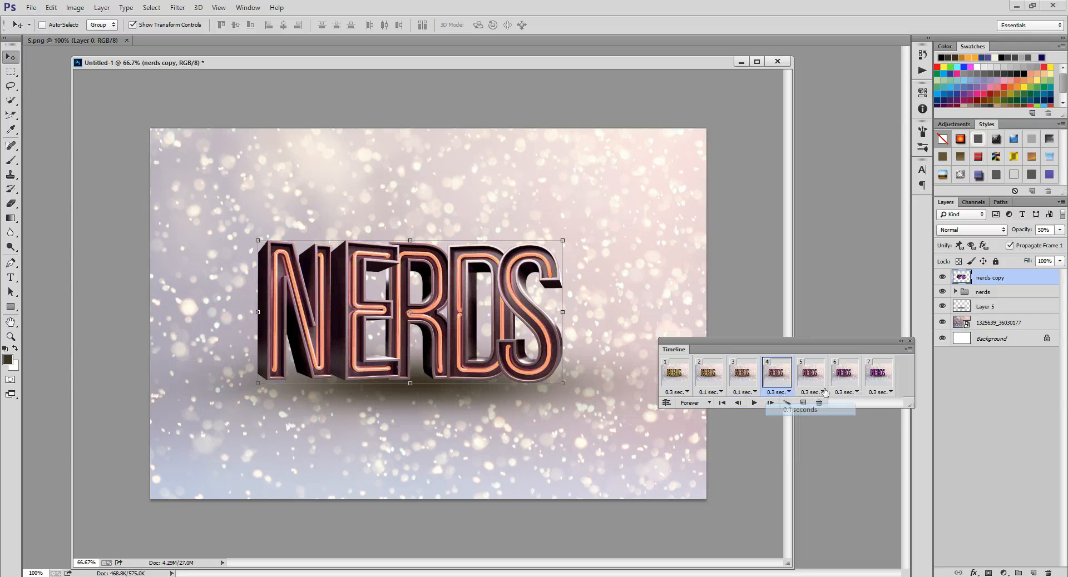
click(810, 373)
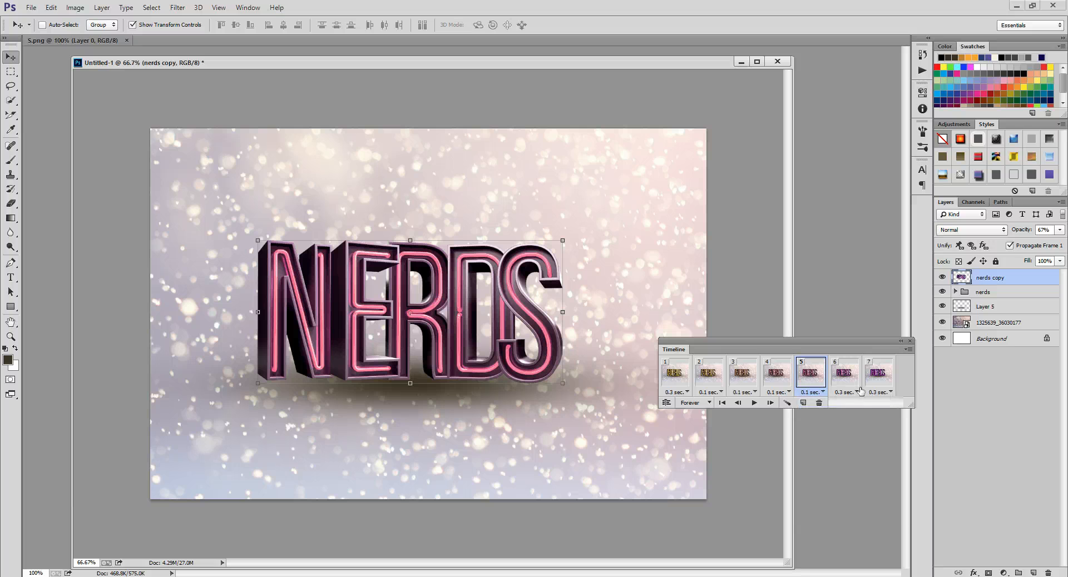
click(844, 373)
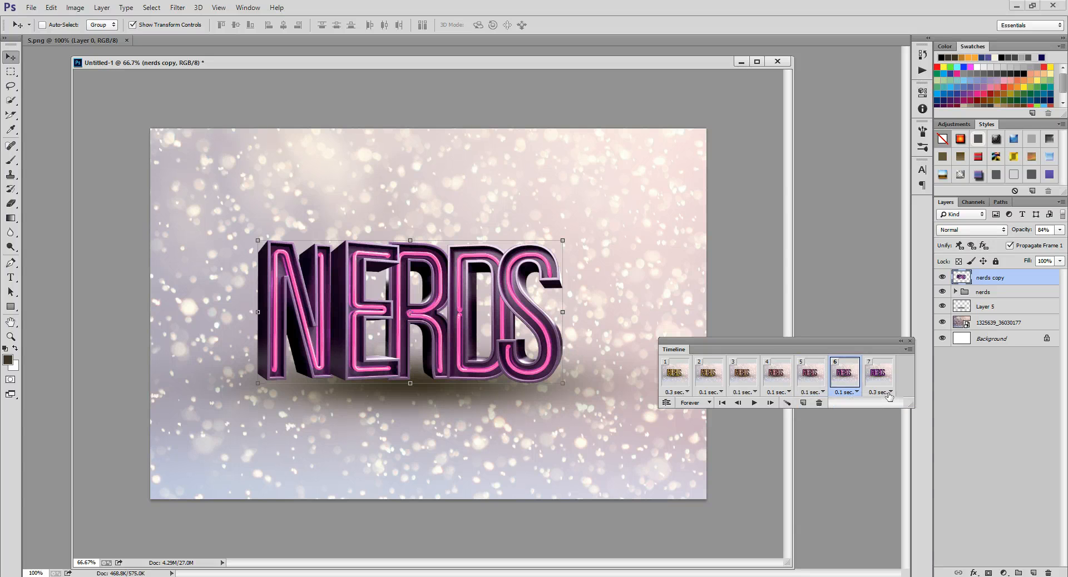
click(888, 393)
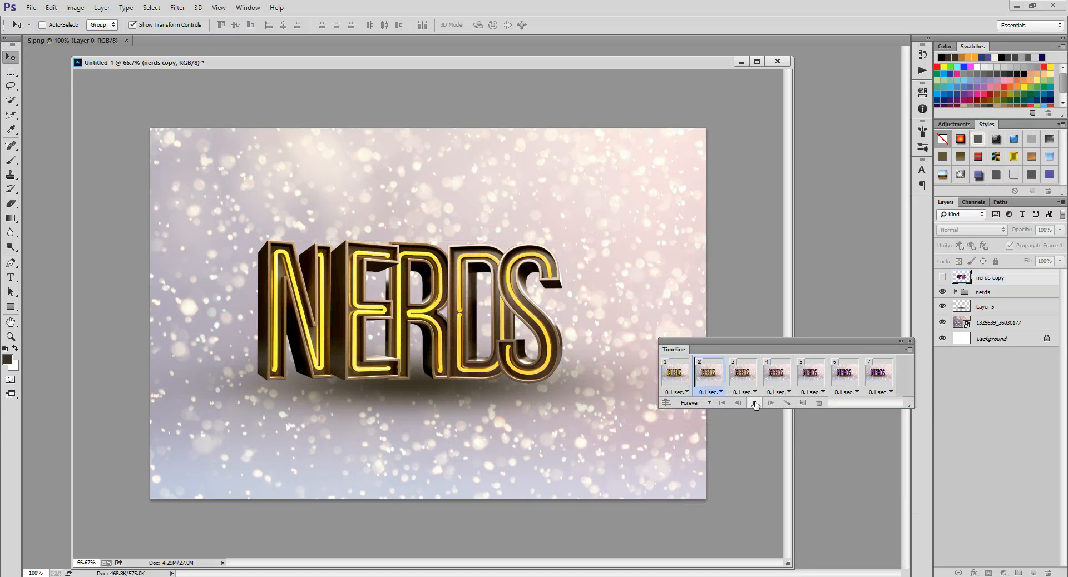
Replay the faster 0.1 s loop and stop it on the pink last frame
click(755, 403)
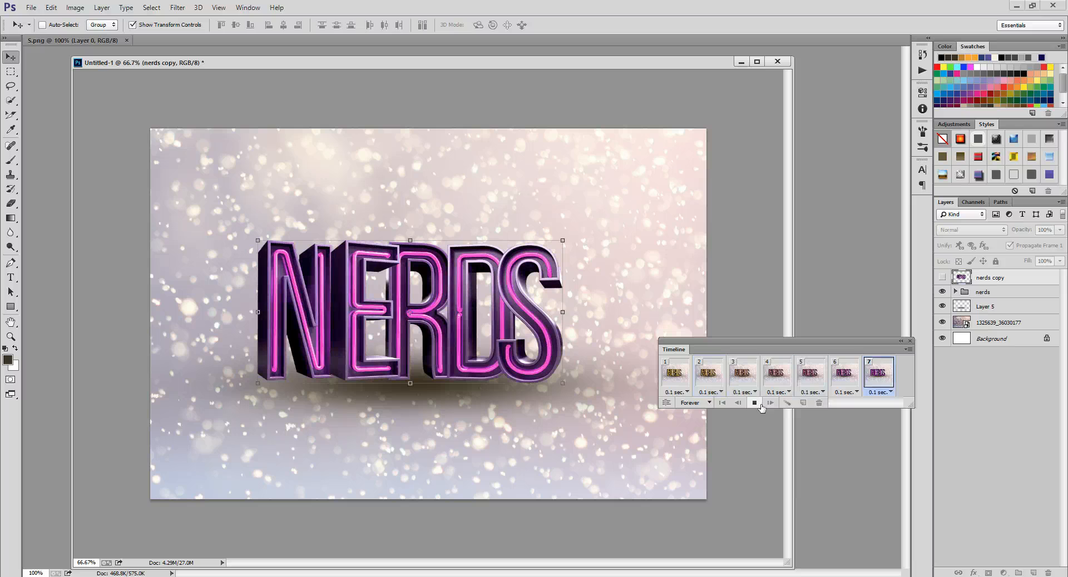
click(776, 372)
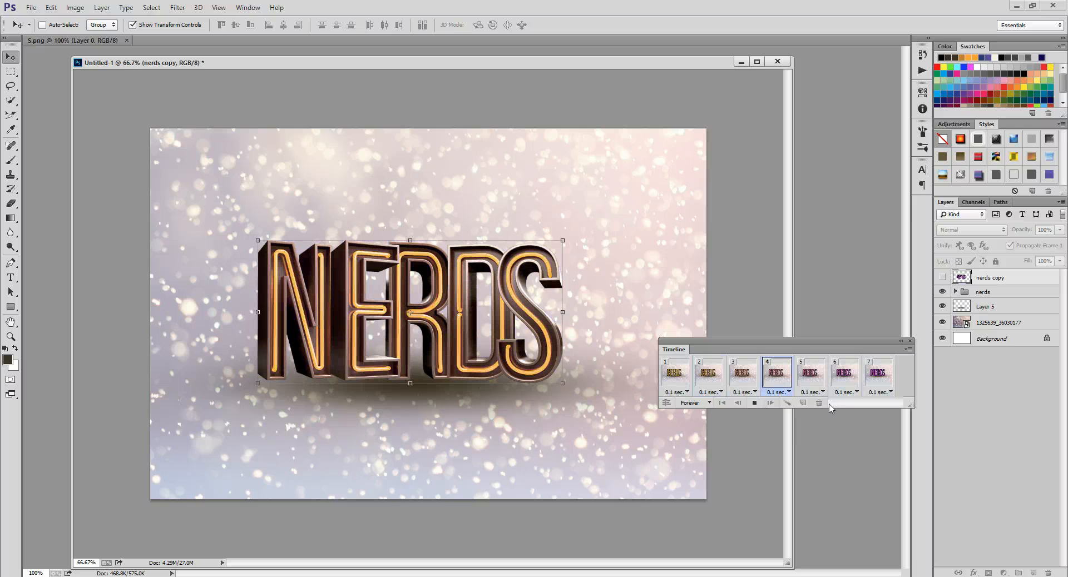
click(707, 373)
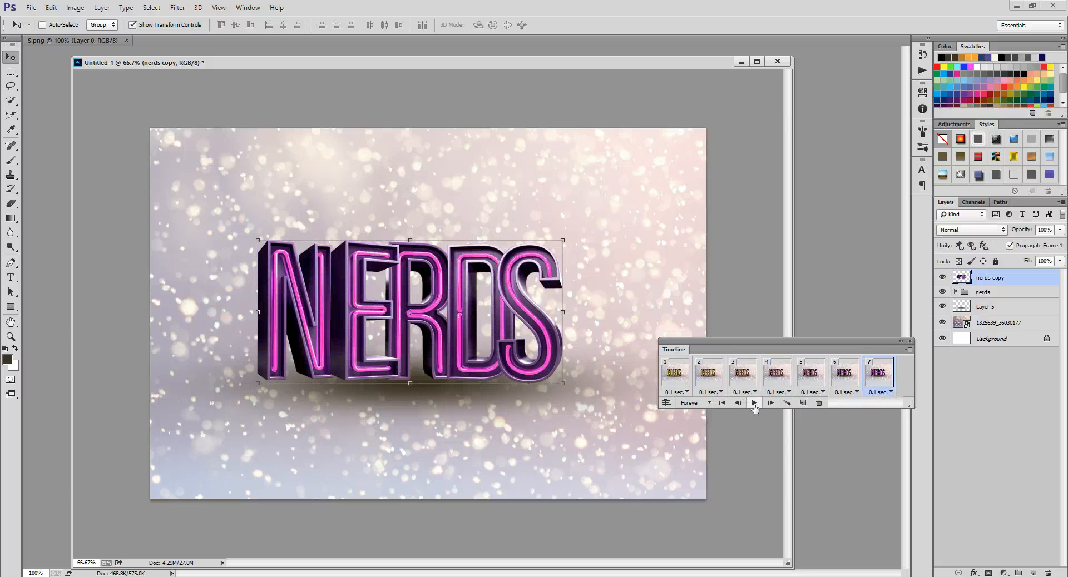
click(754, 403)
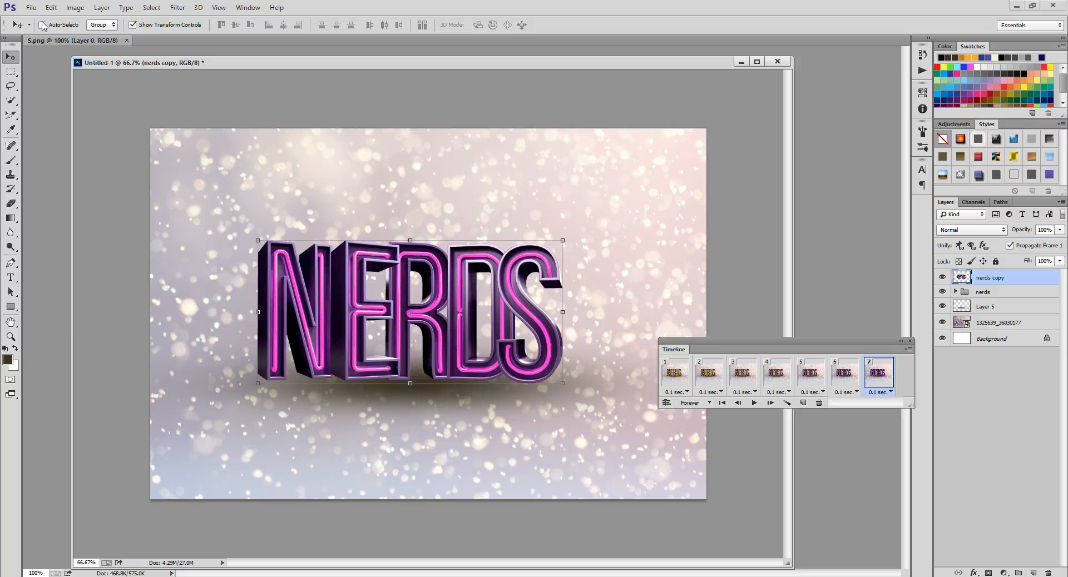
In Save for Web choose the GIF preset with Looping Forever and enlarge the dialog
click(32, 8)
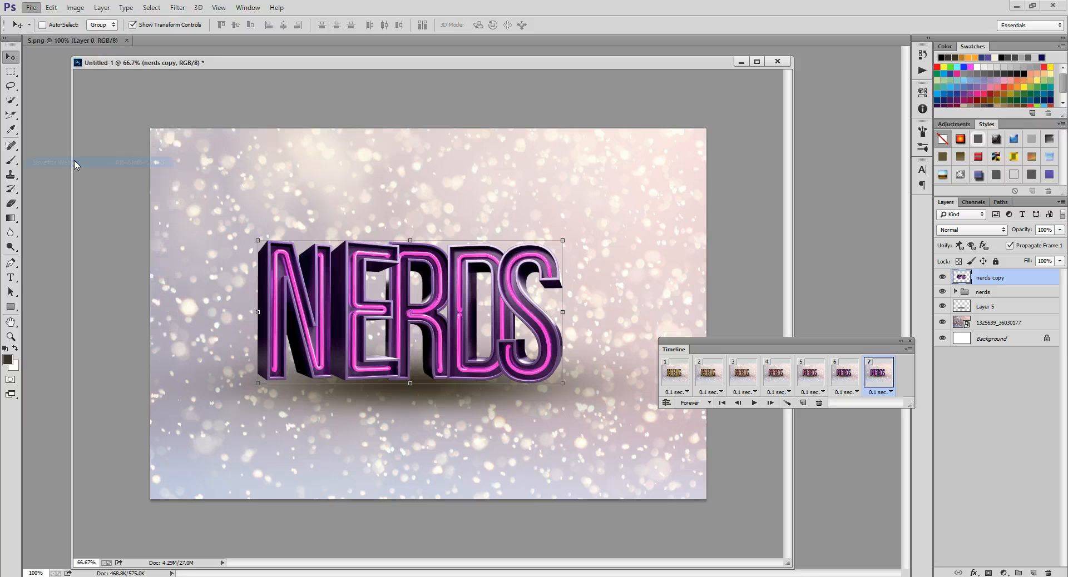
click(31, 7)
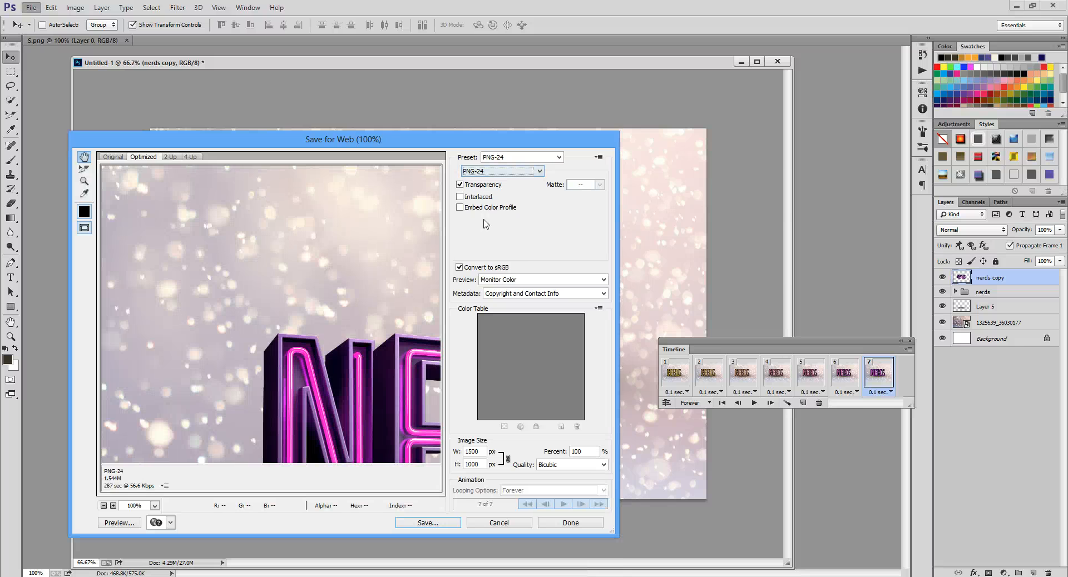
click(540, 171)
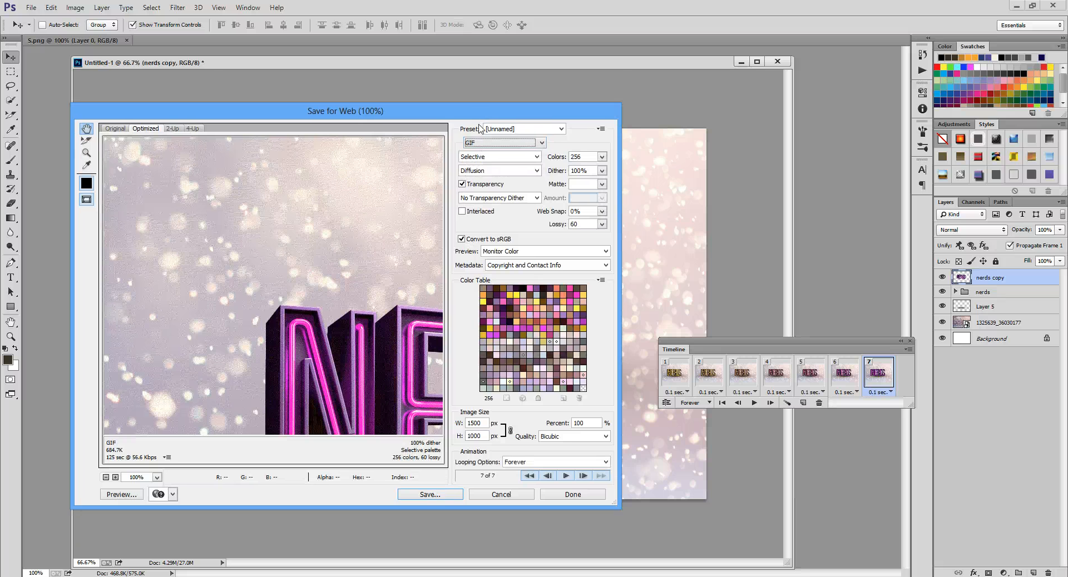
drag(345, 111, 329, 48)
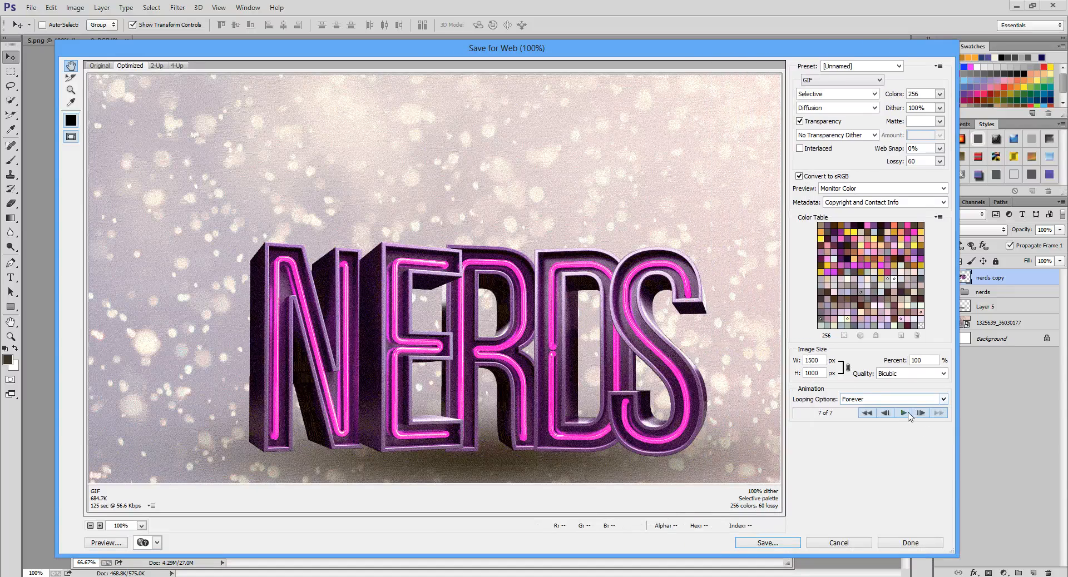
Preview the looping GIF at 50% zoom and close the export window
click(902, 414)
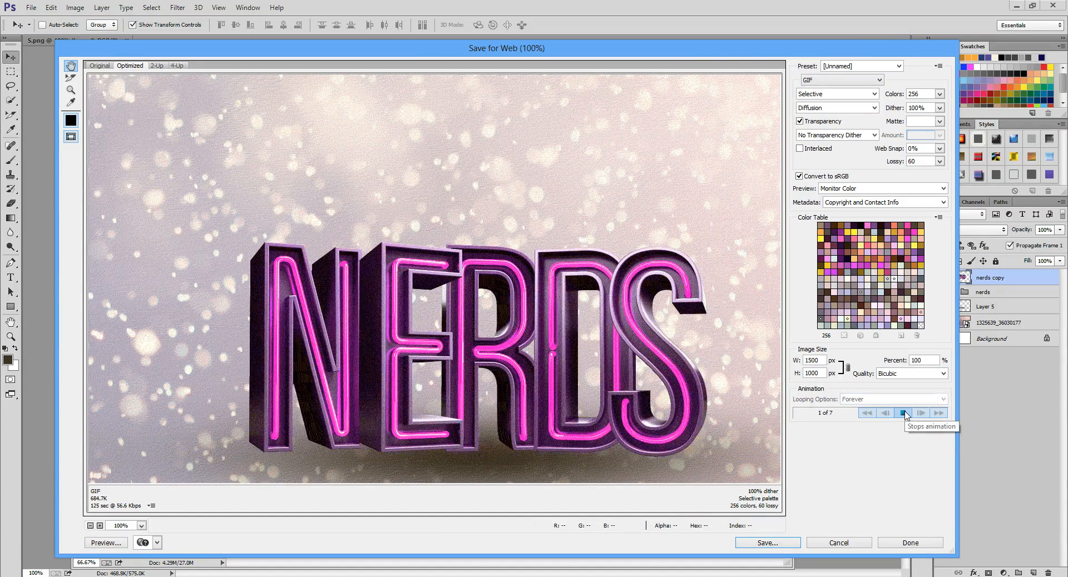
click(920, 414)
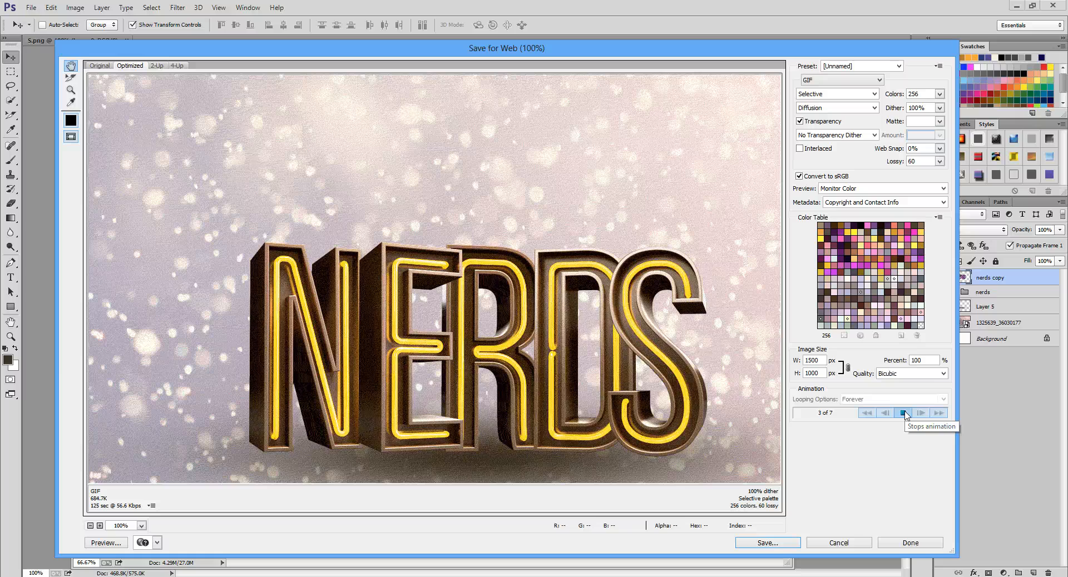
click(921, 413)
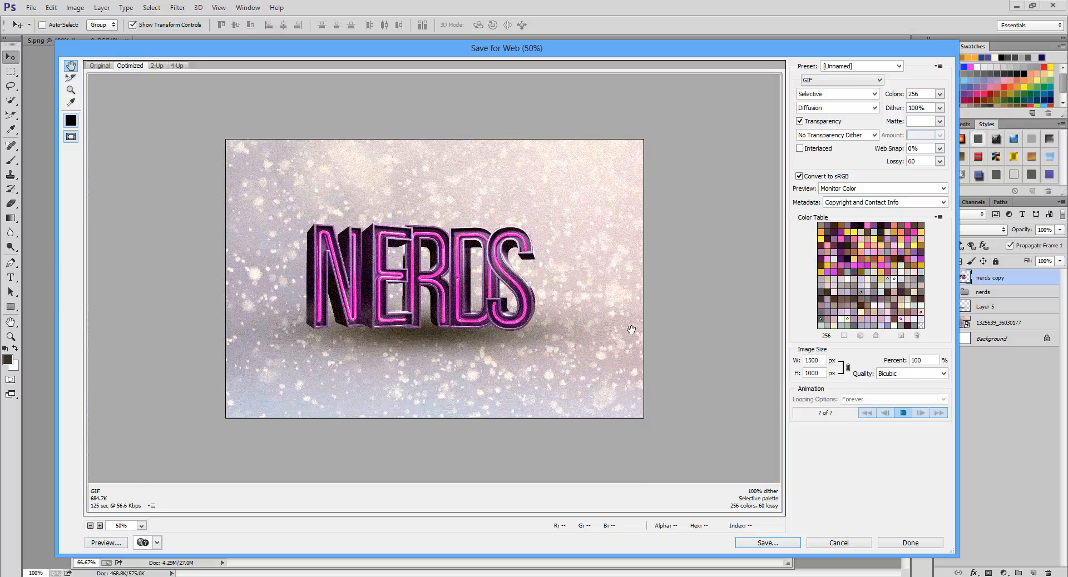
click(885, 414)
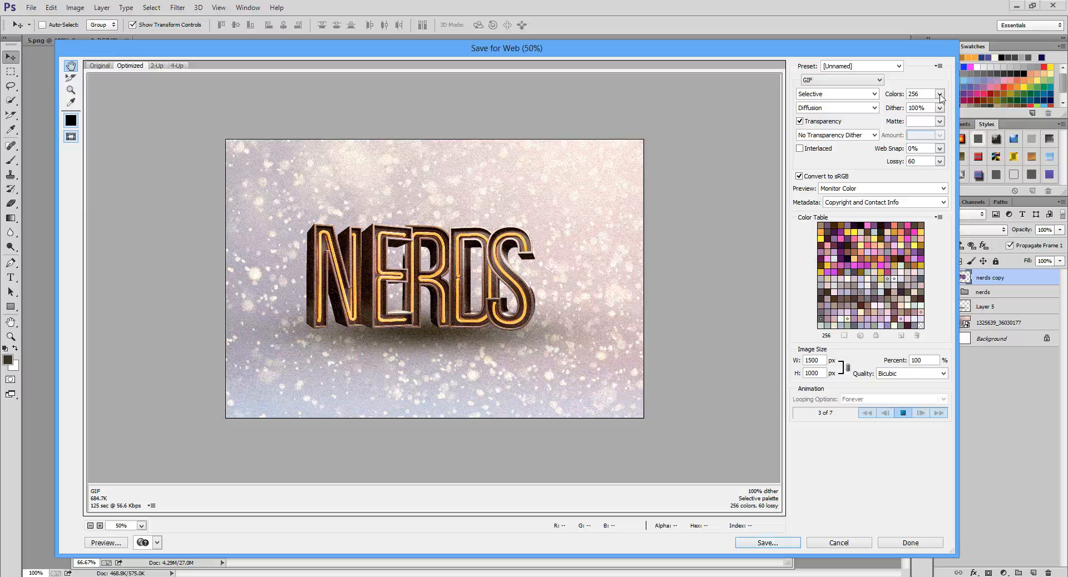
click(837, 543)
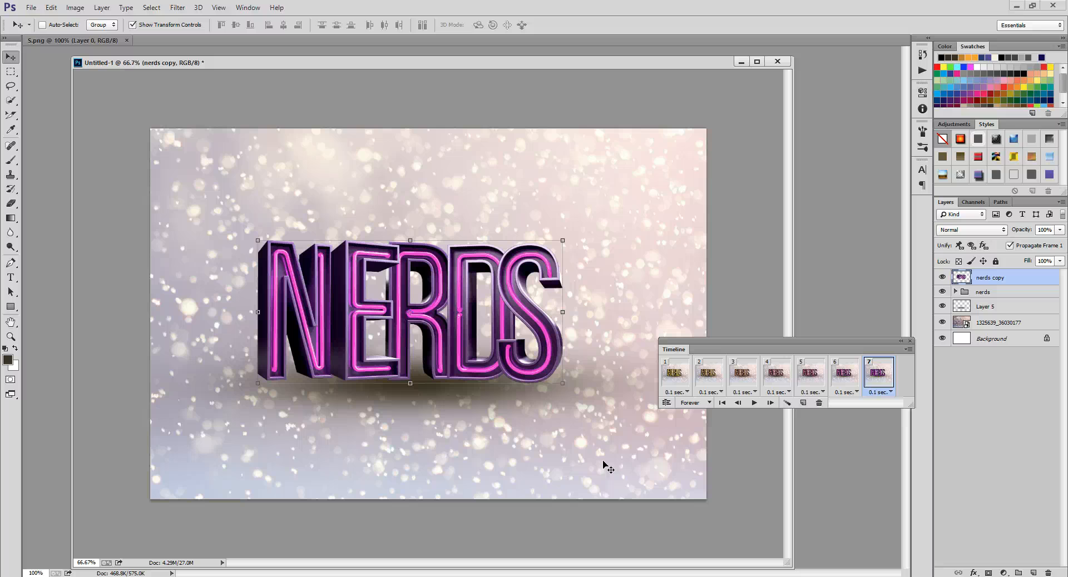
click(753, 402)
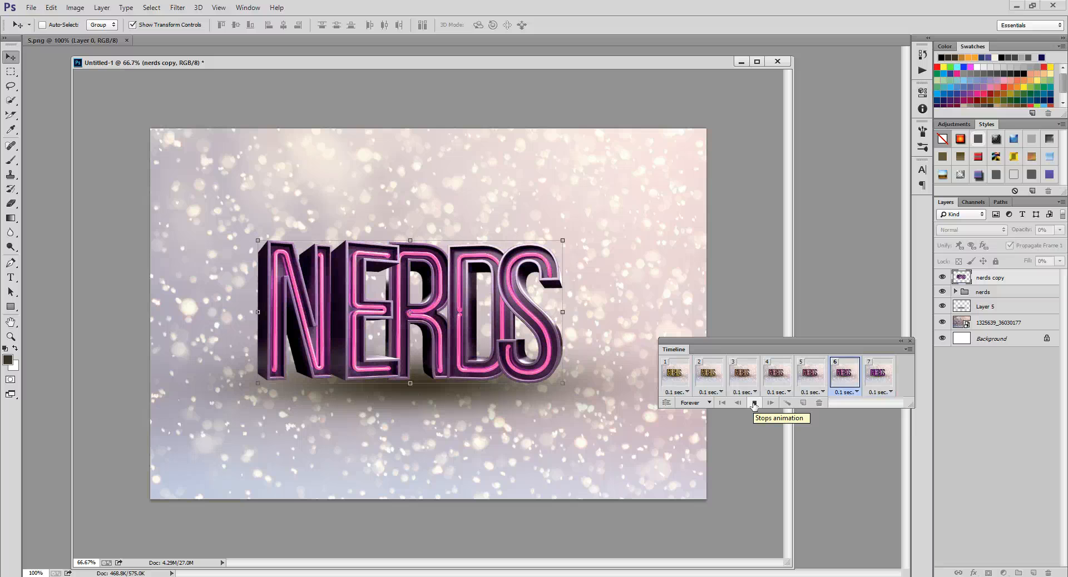
click(754, 402)
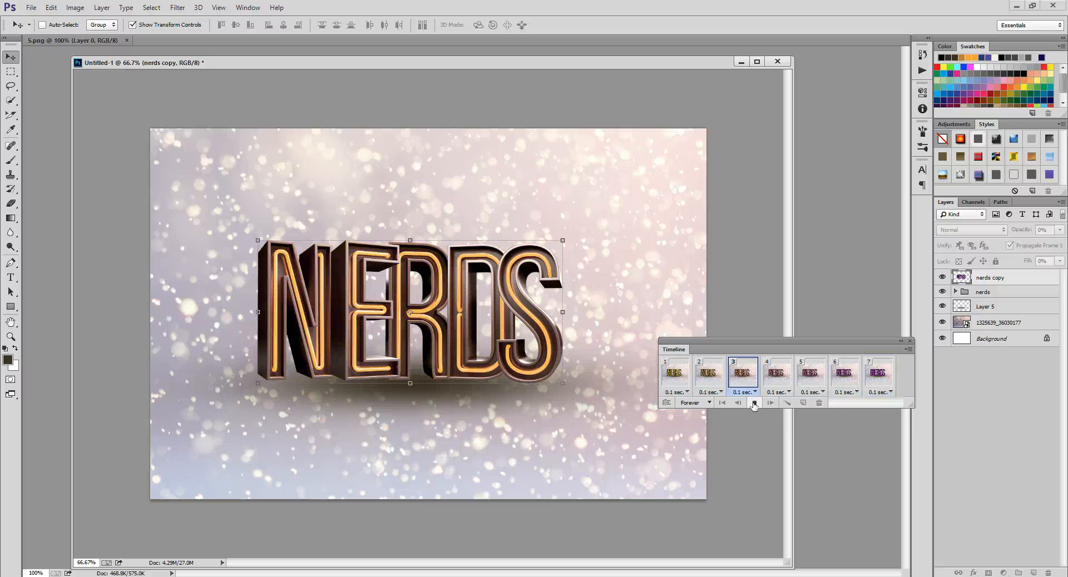
click(675, 373)
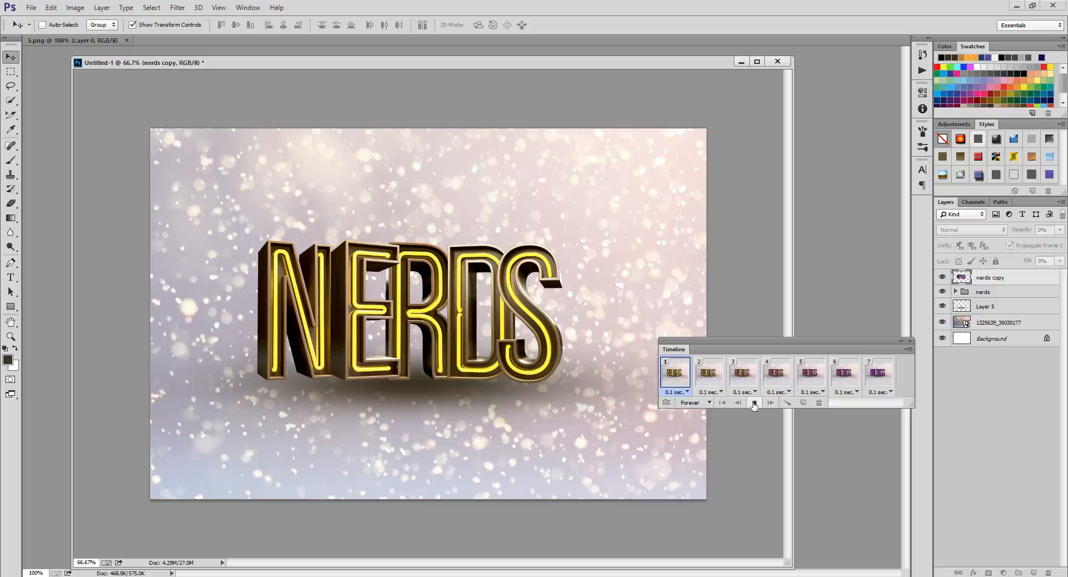